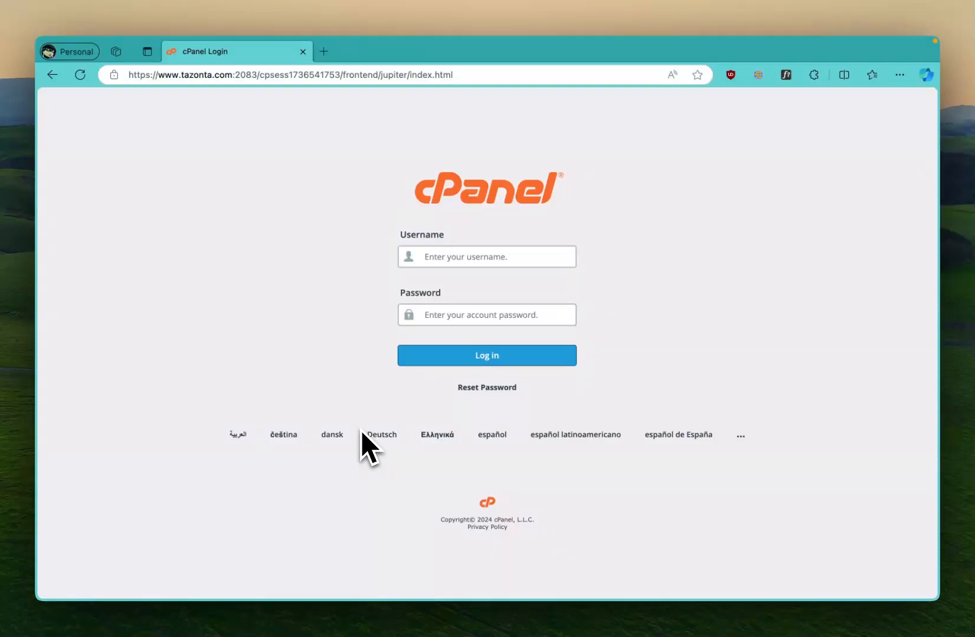
mouse_move(365, 235)
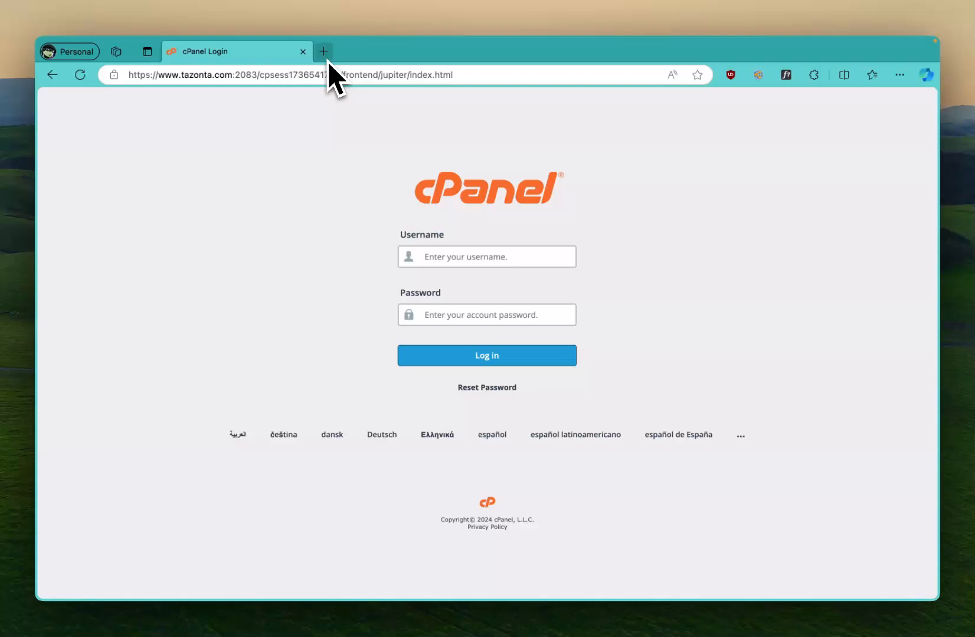
Step: Search Google for letsencrypt and reach the Let's Encrypt Documentation page
text(letsencrypt)
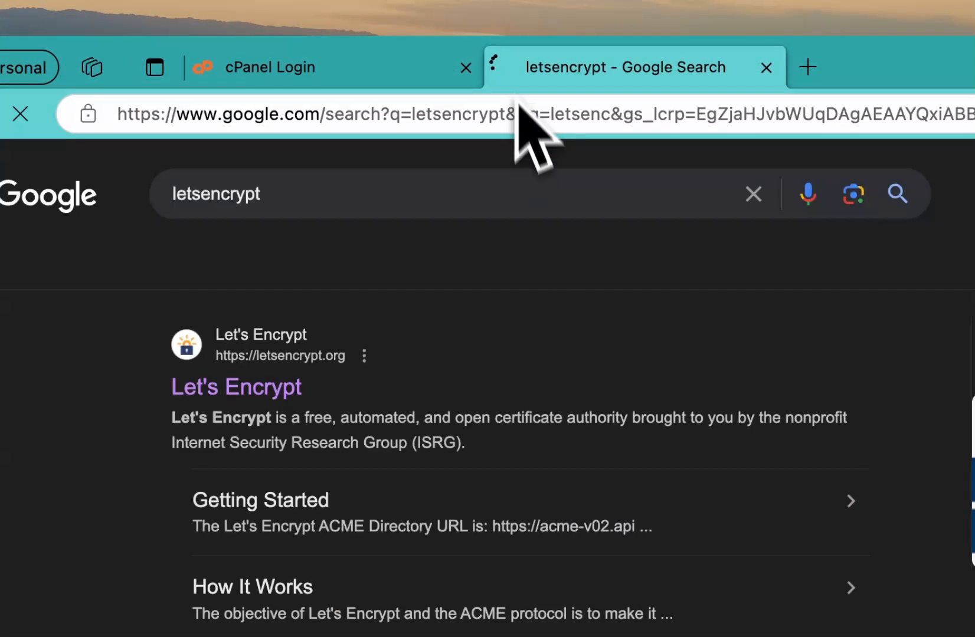
scroll(down, 3)
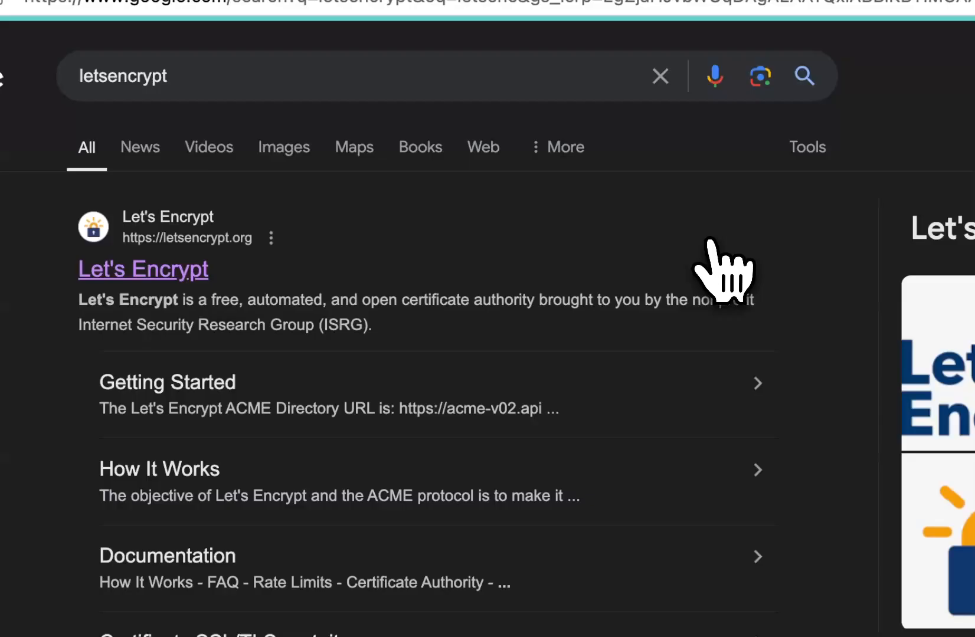
click(143, 269)
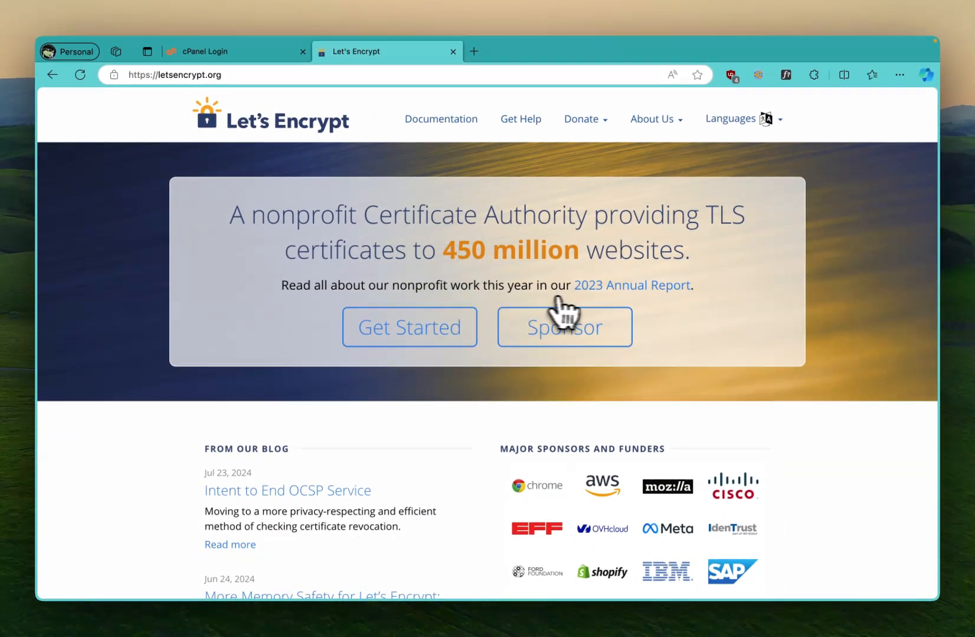
mouse_move(590, 259)
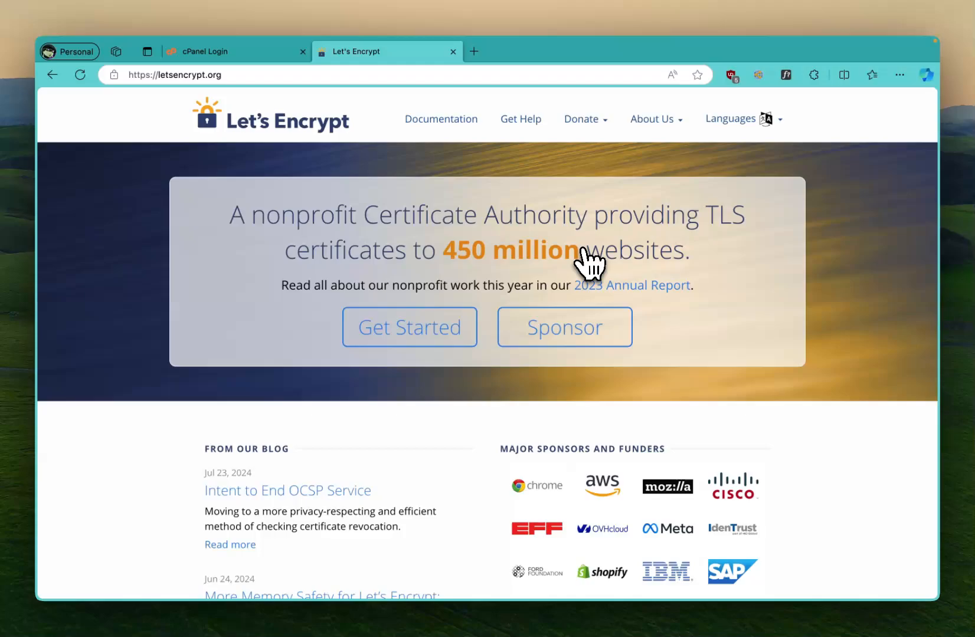
scroll(down, 3)
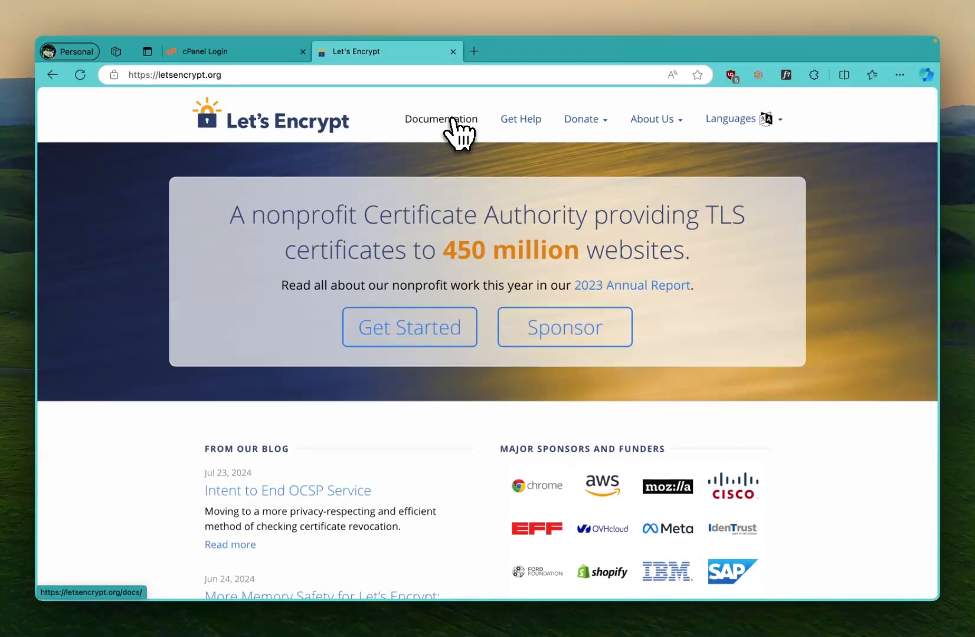
click(440, 120)
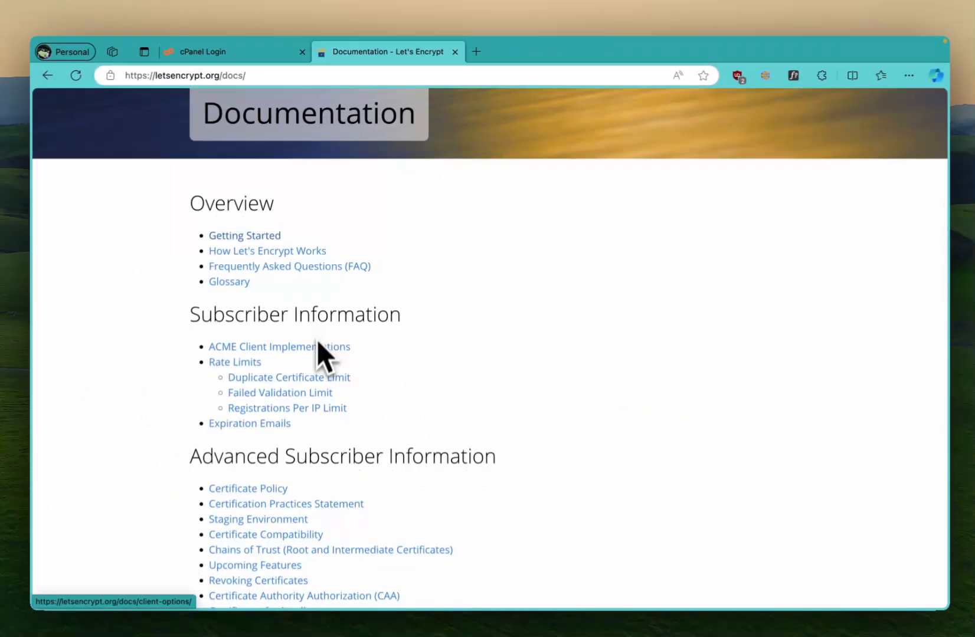
Step: Skim the Let's Encrypt documentation, then return to the cPanel login page
scroll(down, 3)
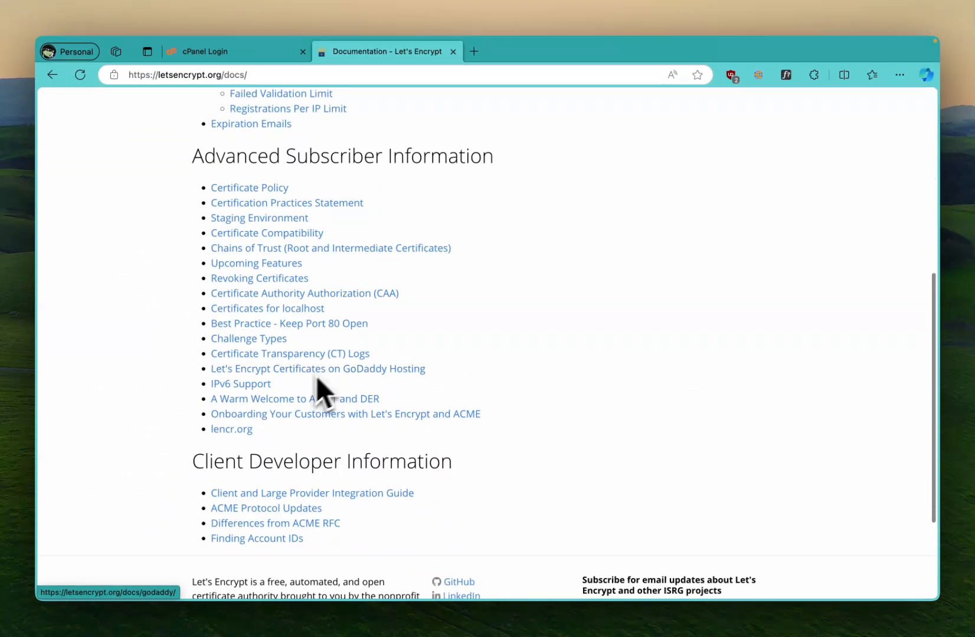
scroll(up, 3)
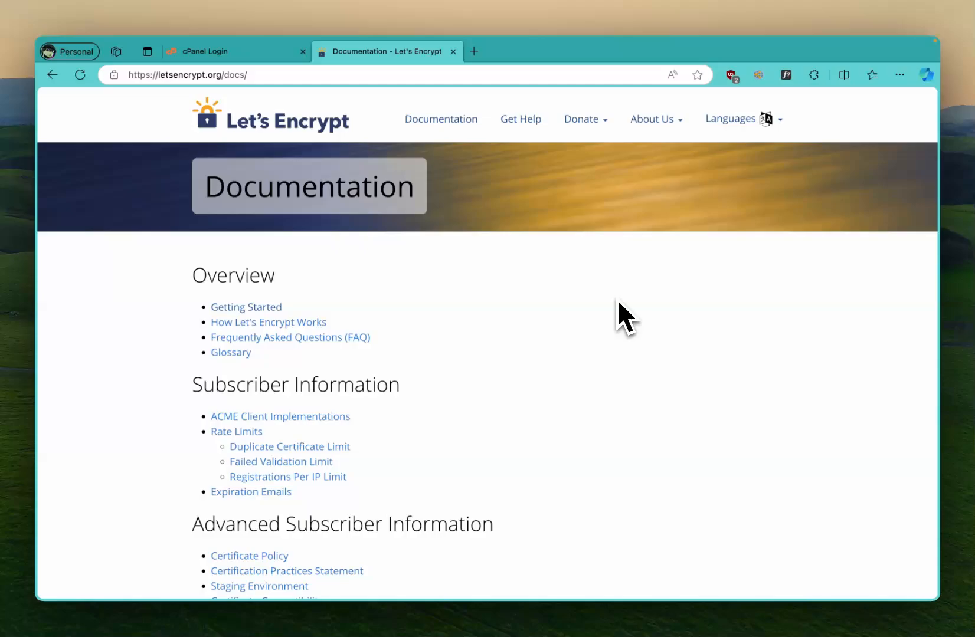
scroll(down, 3)
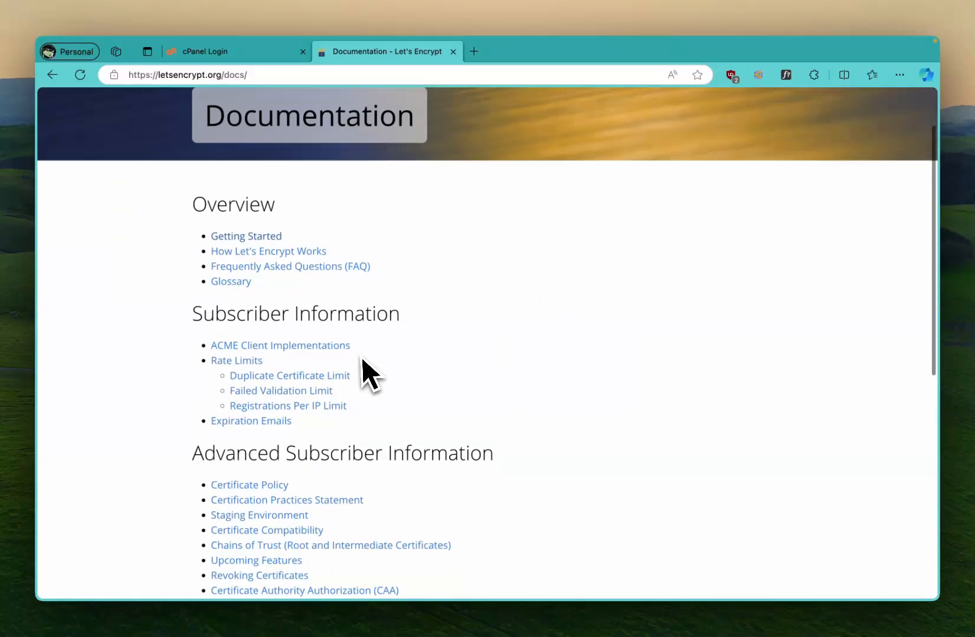
scroll(down, 3)
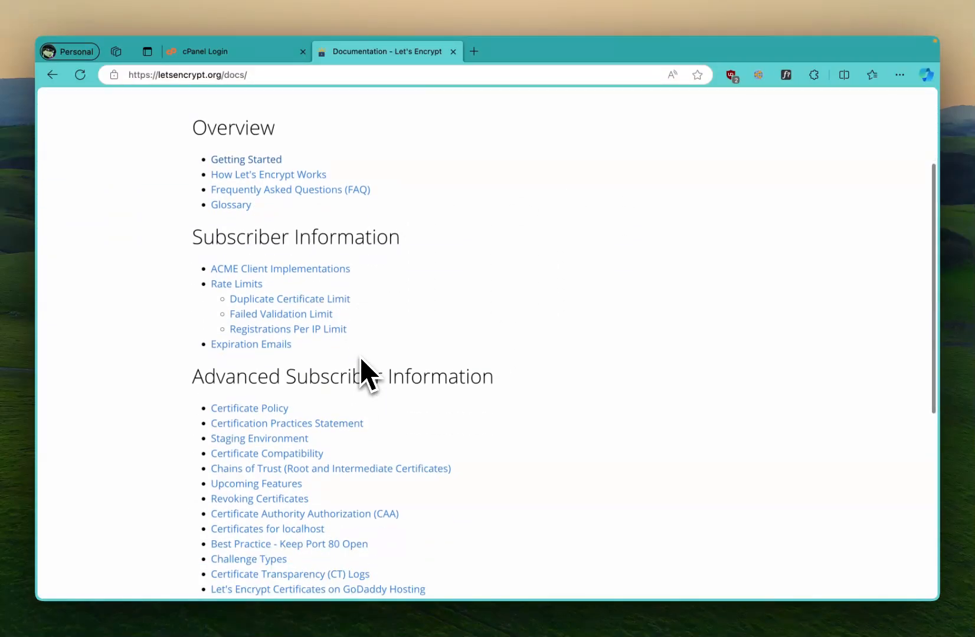
scroll(up, 3)
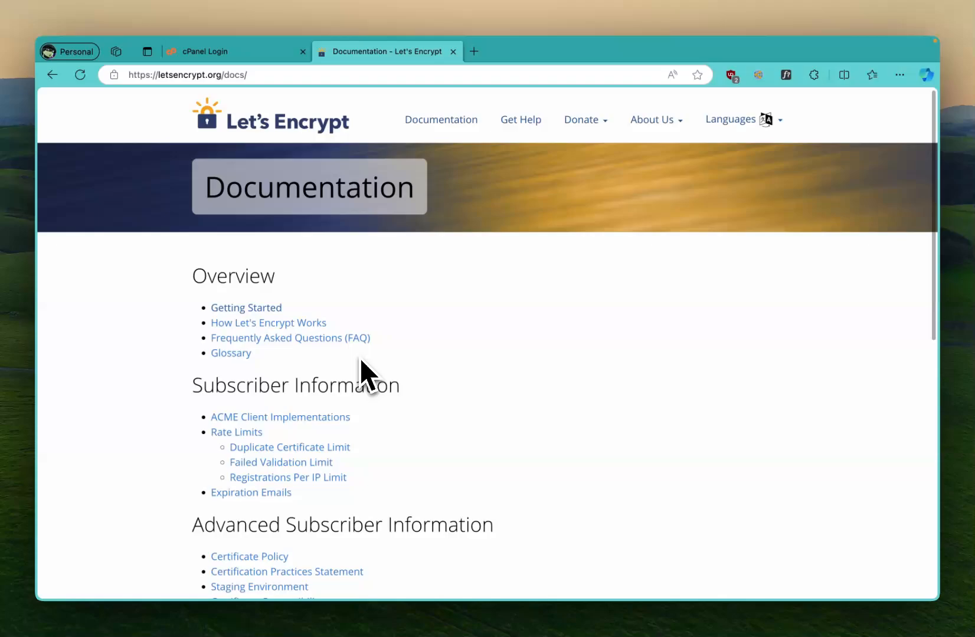
click(225, 51)
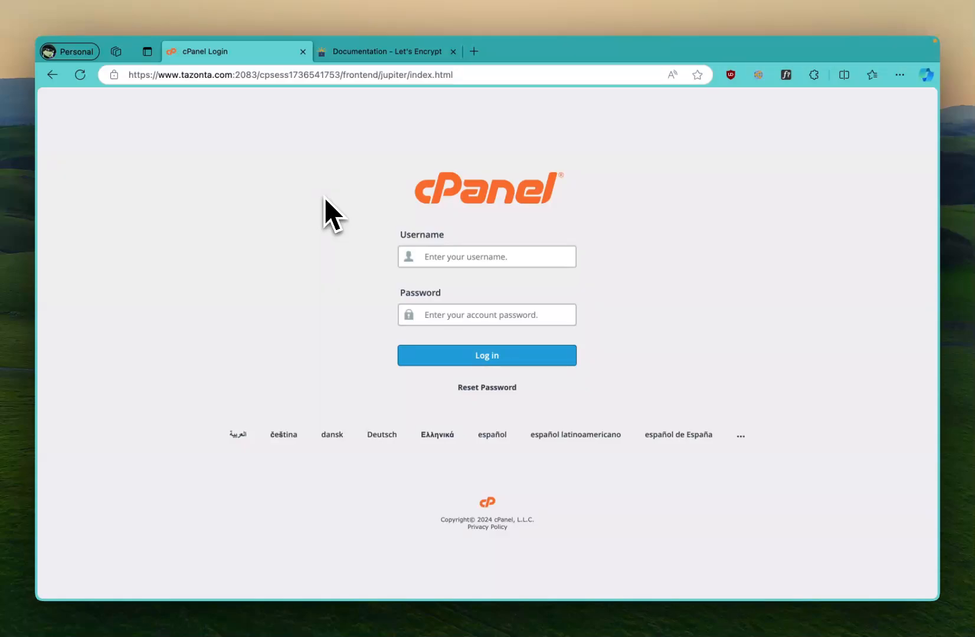
Step: Sign in to cPanel with the saved iCloud credentials and reach the Security section of Tools
click(486, 256)
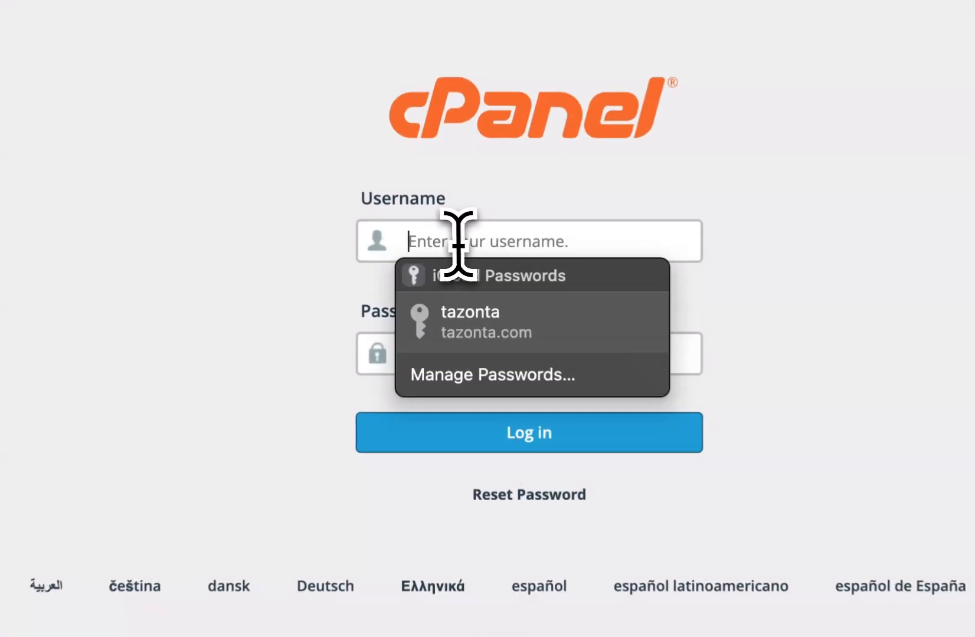
click(470, 321)
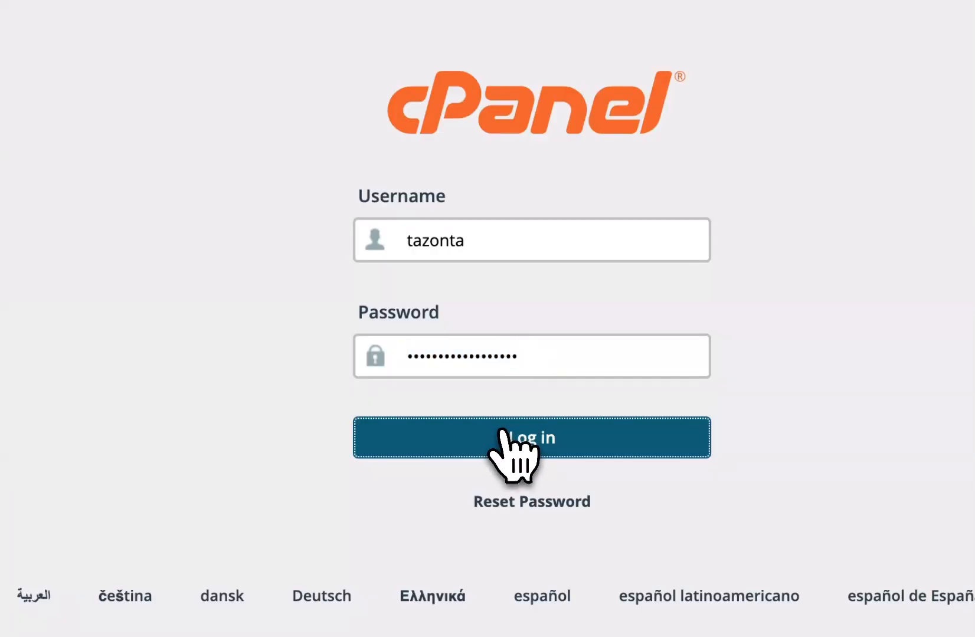
click(531, 436)
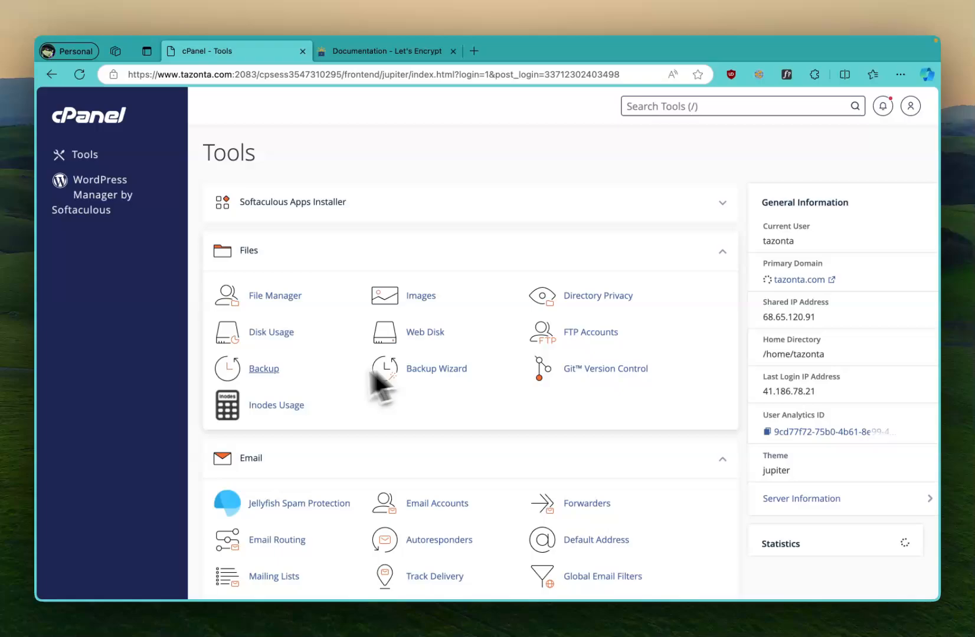
scroll(down, 3)
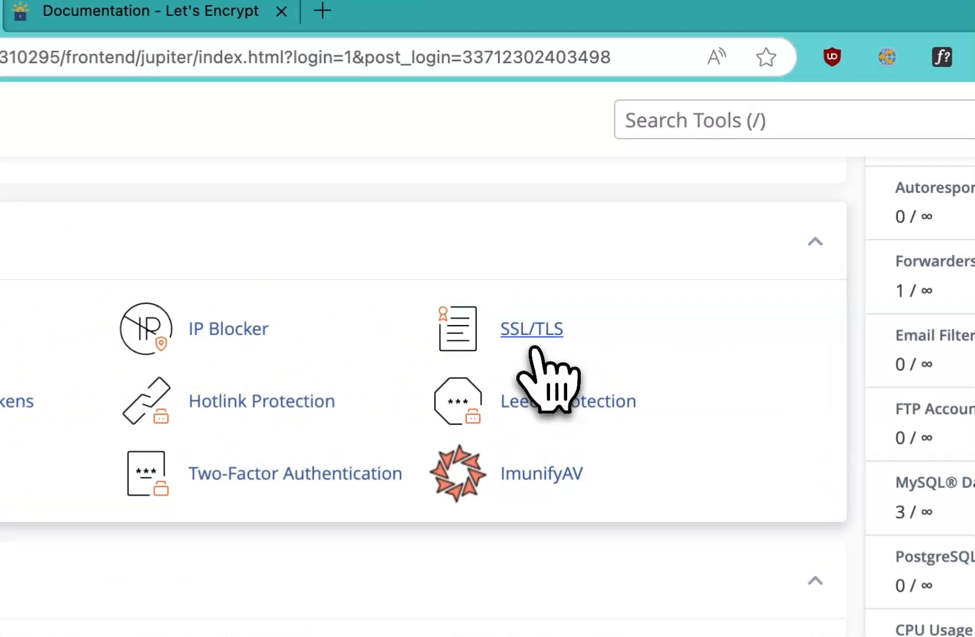
Step: Go to SSL/TLS and its Manage SSL sites page listing the certificate expiring 12/17/24
click(531, 330)
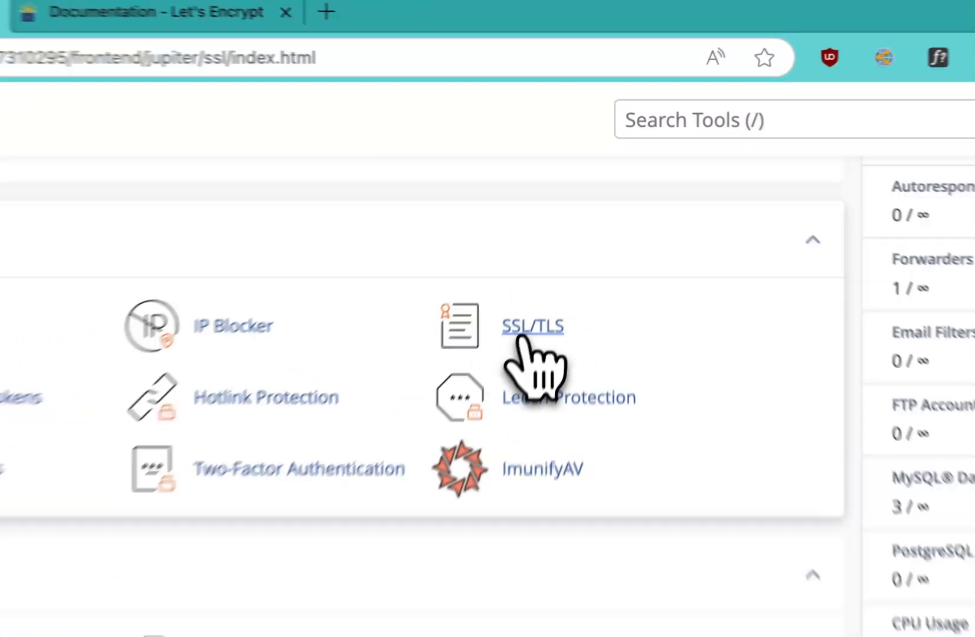
click(531, 326)
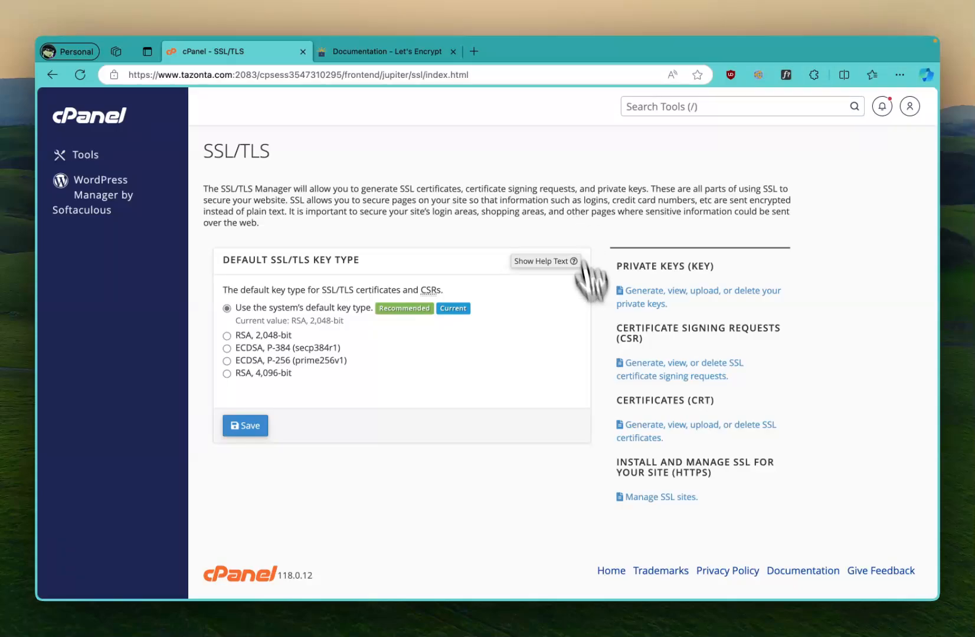
mouse_move(658, 496)
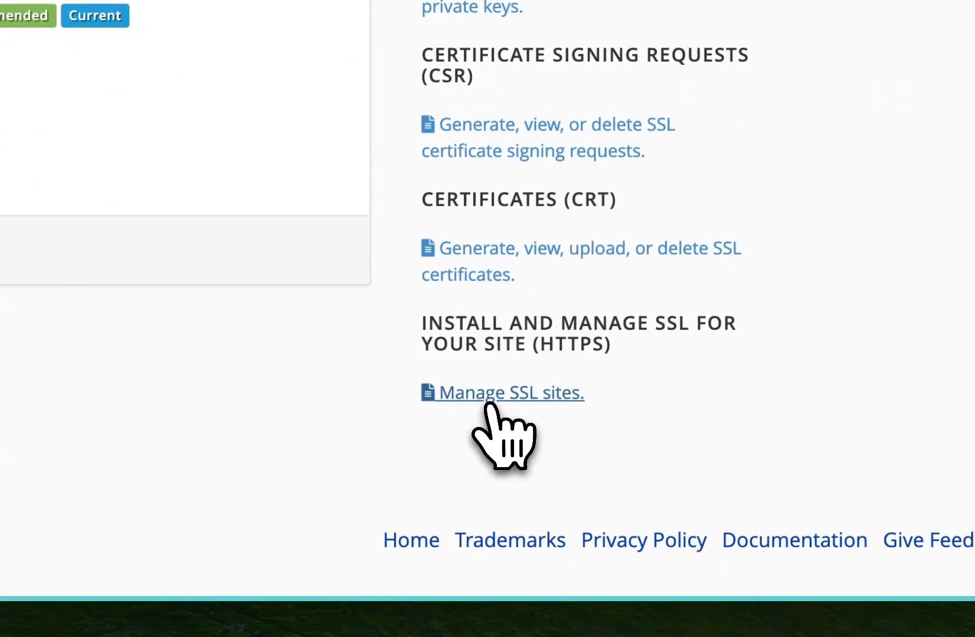
click(508, 392)
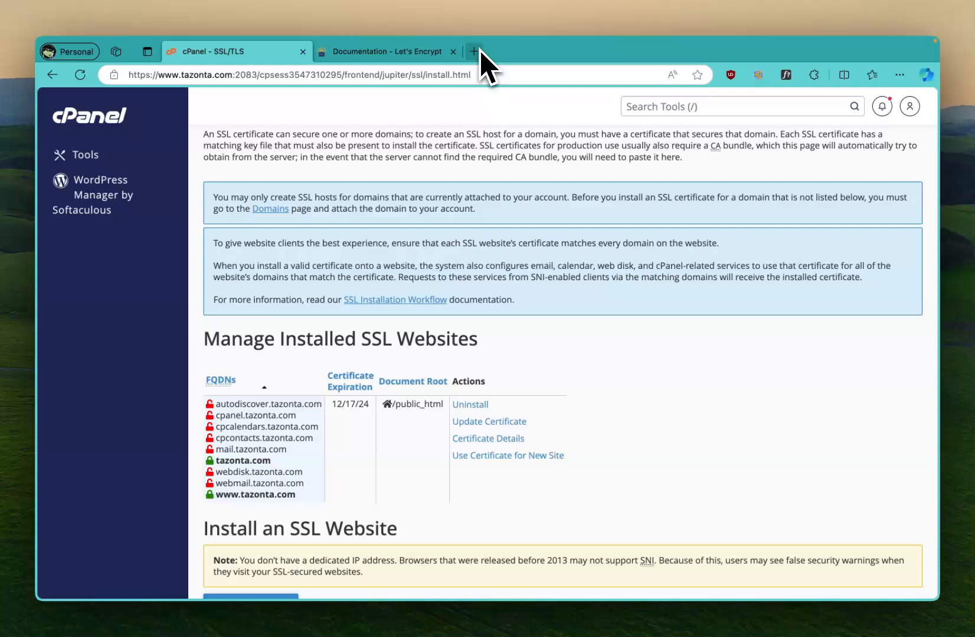
mouse_move(473, 51)
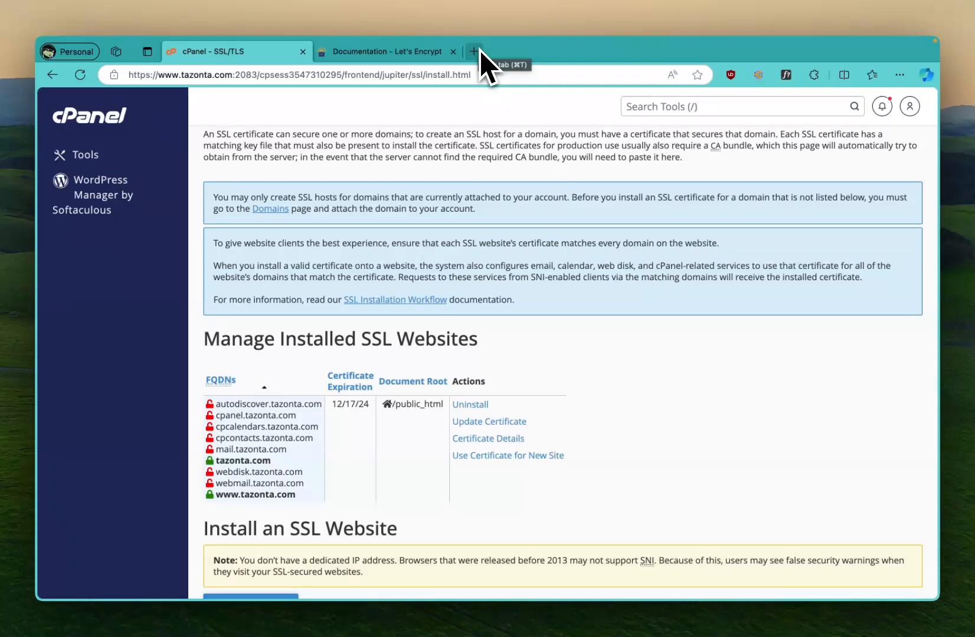
Step: Search for SSL For Free in a new tab and load its homepage
click(473, 51)
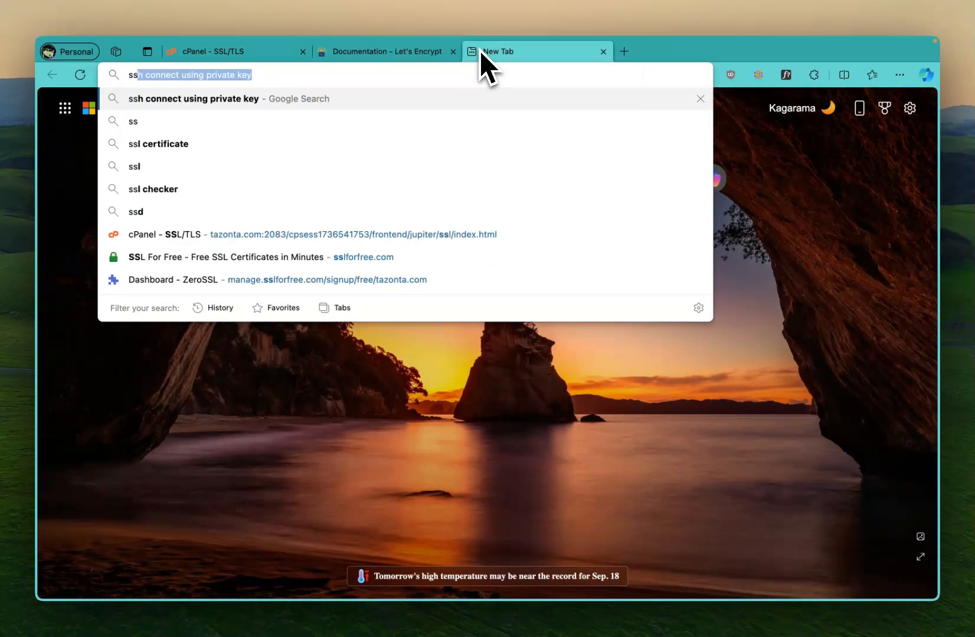
text(ssl for free)
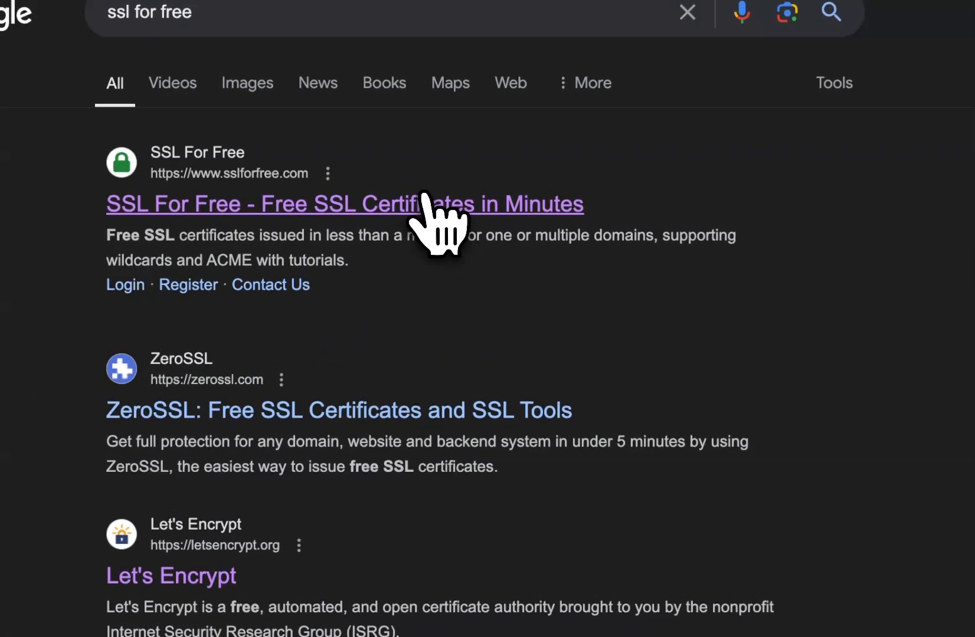
click(345, 205)
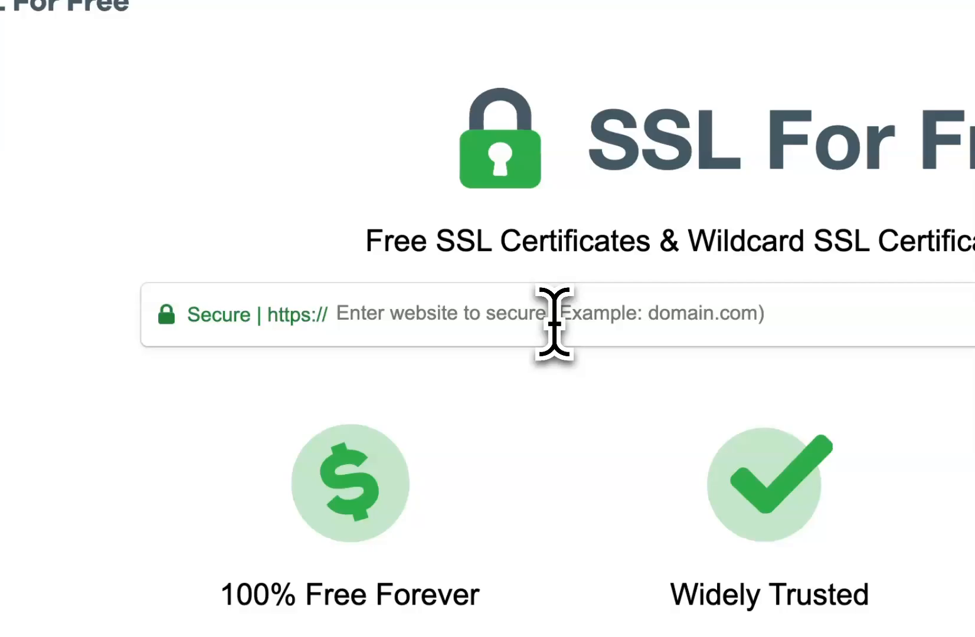
Step: Submit tazonta.com on SSL For Free and land on the ZeroSSL account dashboard
text(tazonta)
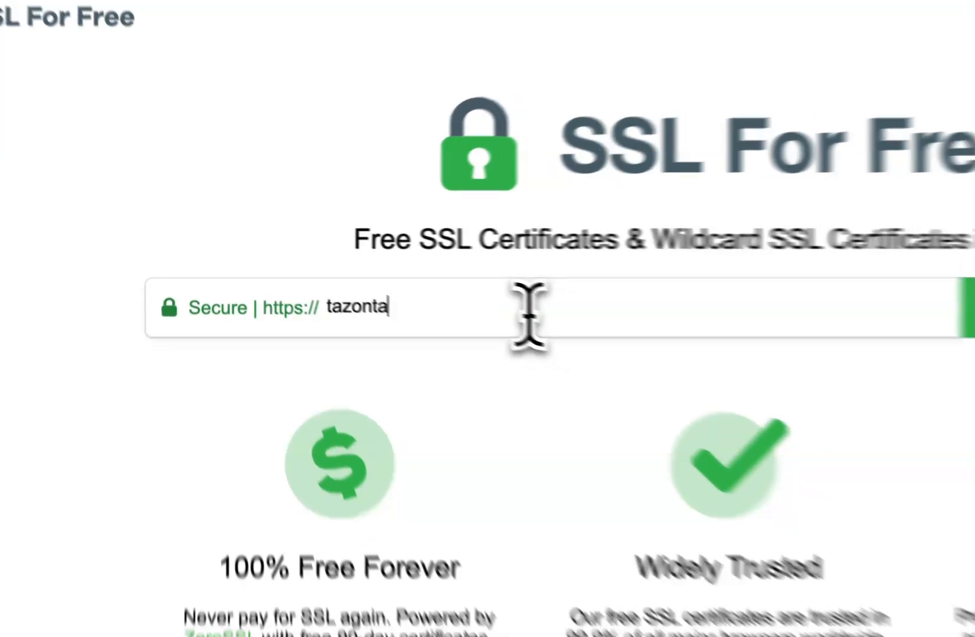
text(.com)
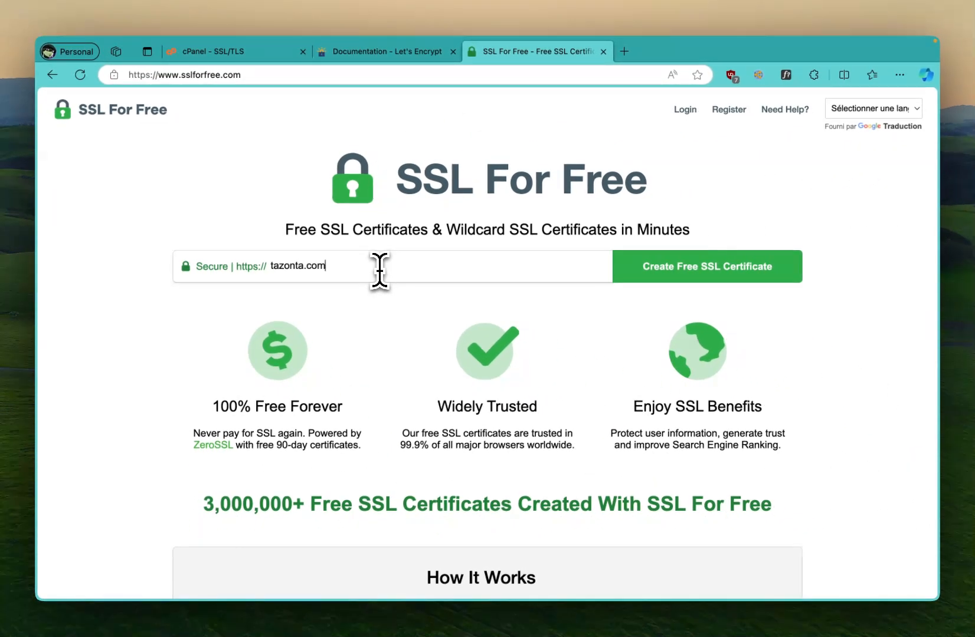
click(705, 265)
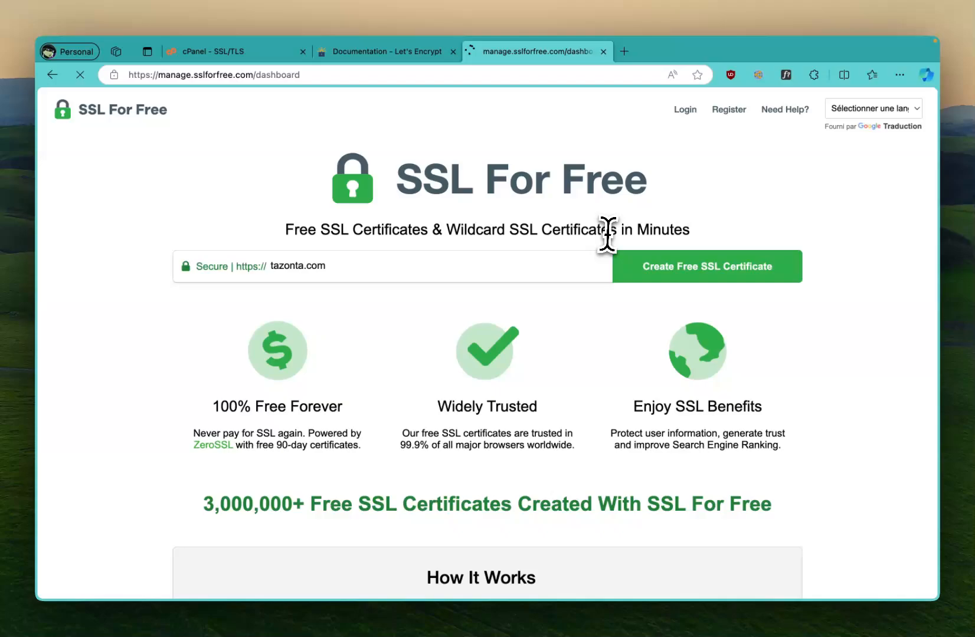
click(705, 265)
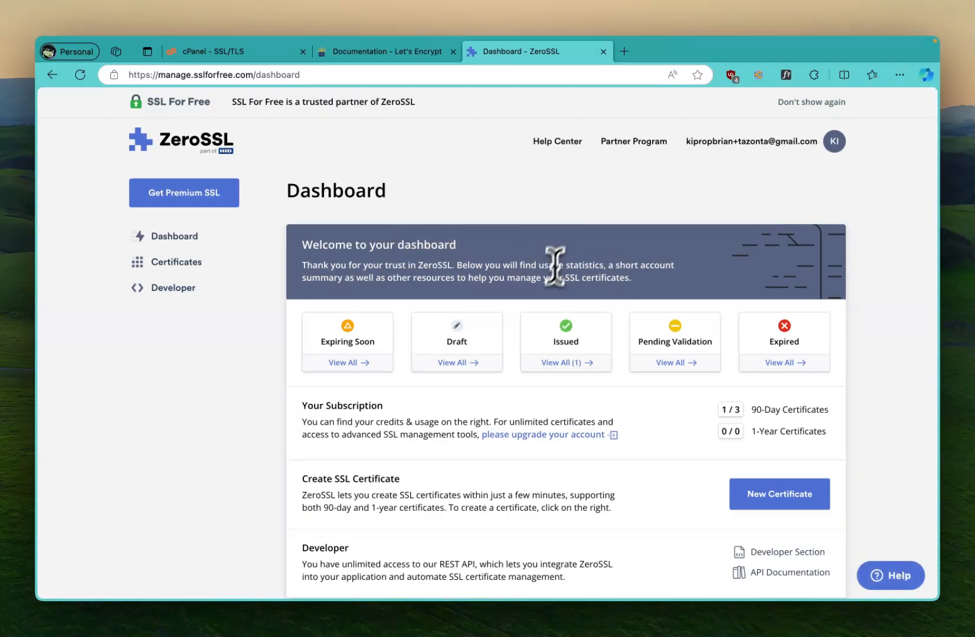
mouse_move(181, 261)
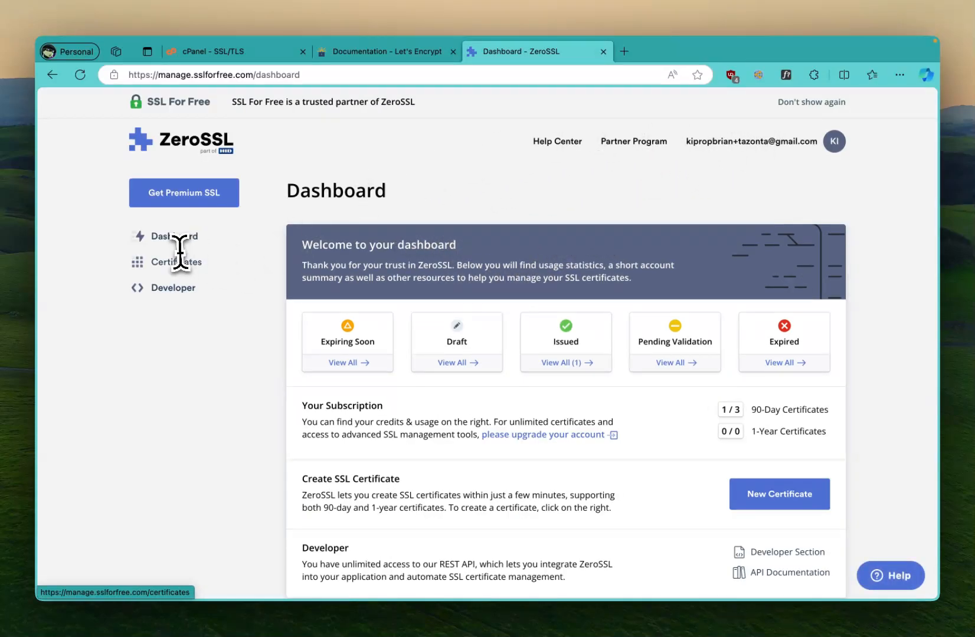
mouse_move(408, 191)
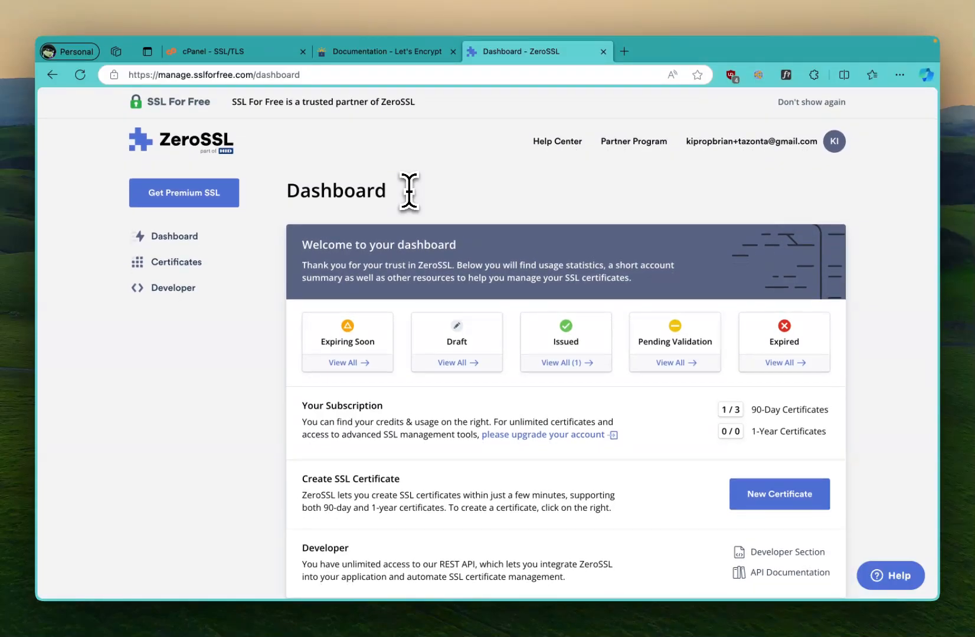
mouse_move(600, 268)
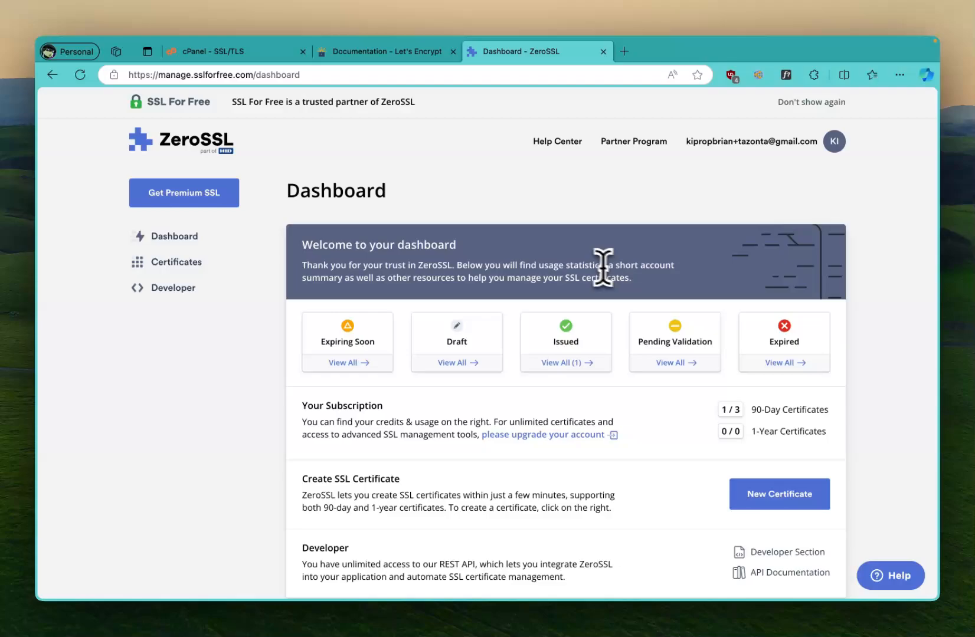
mouse_move(484, 205)
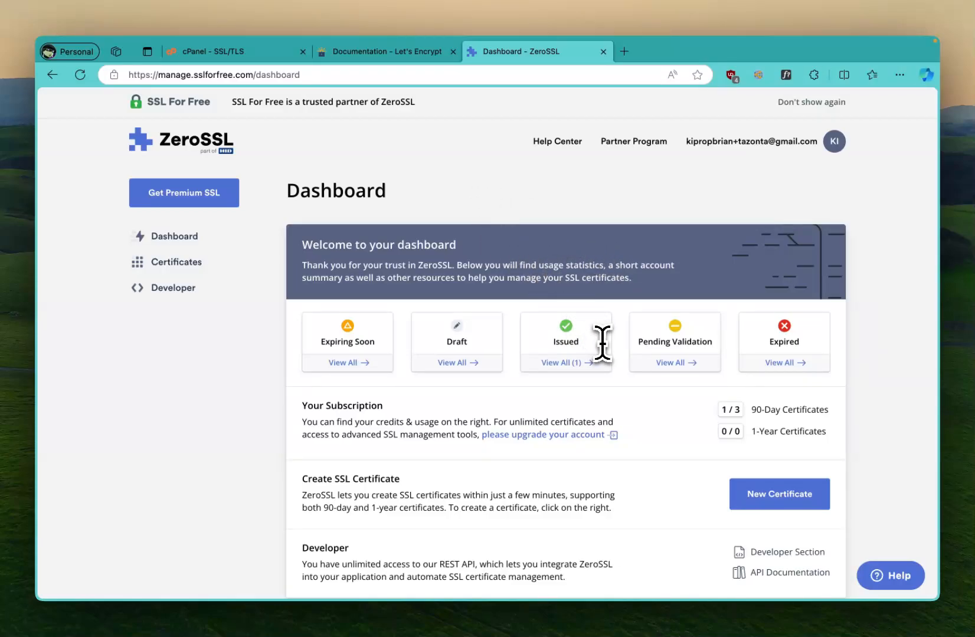
mouse_move(180, 210)
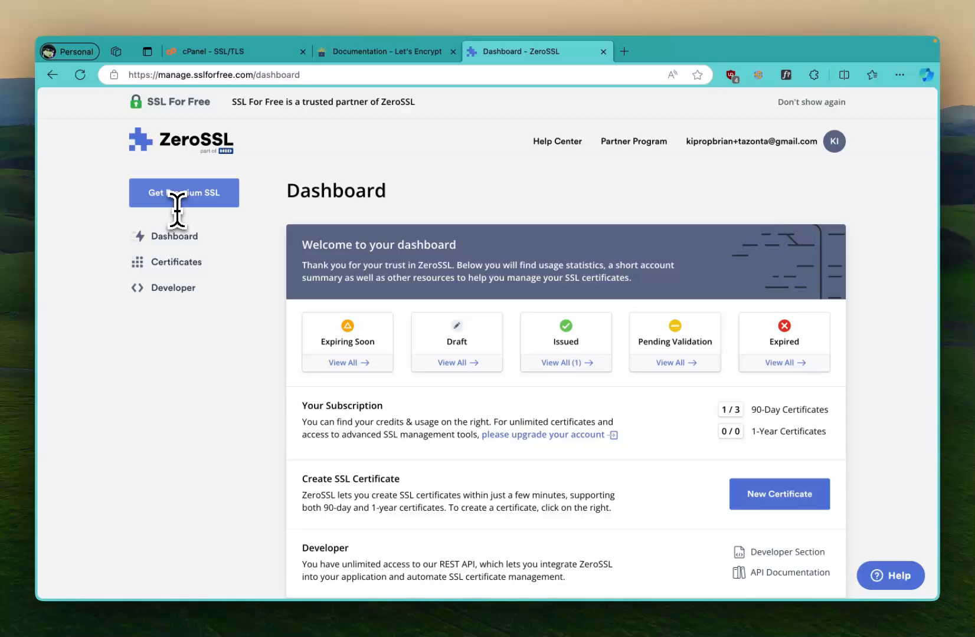
Step: Start a New Certificate from the ZeroSSL dashboard
click(779, 493)
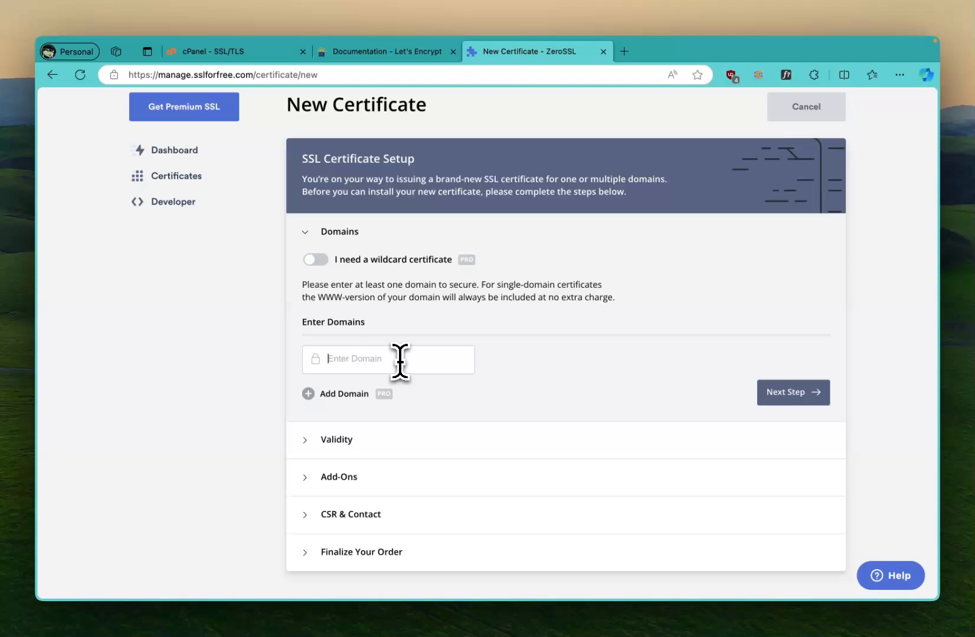
Step: Enter the greatstuff.ai domain for the new certificate and continue to Validity
scroll(down, 3)
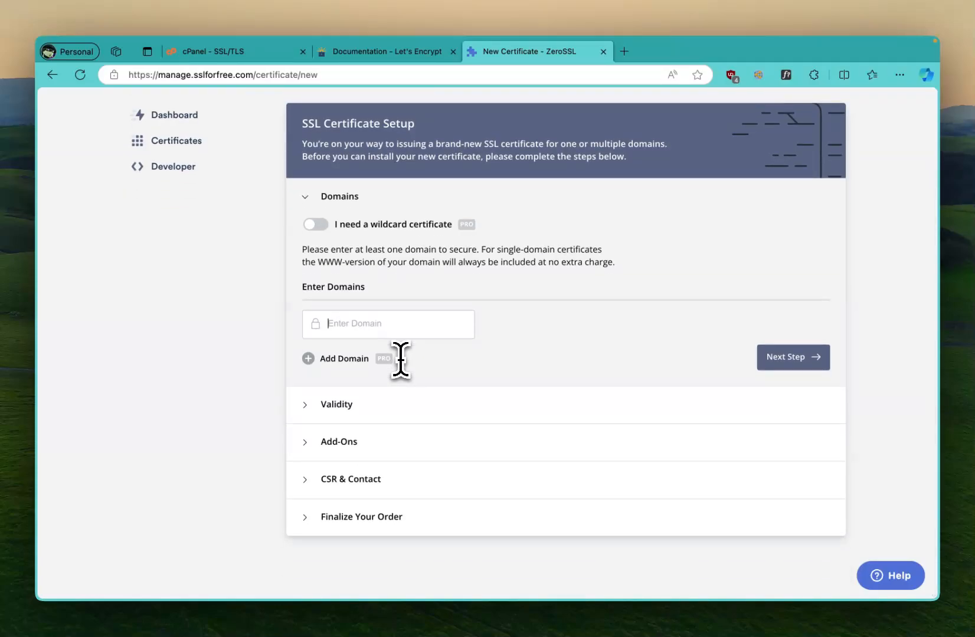
text(great)
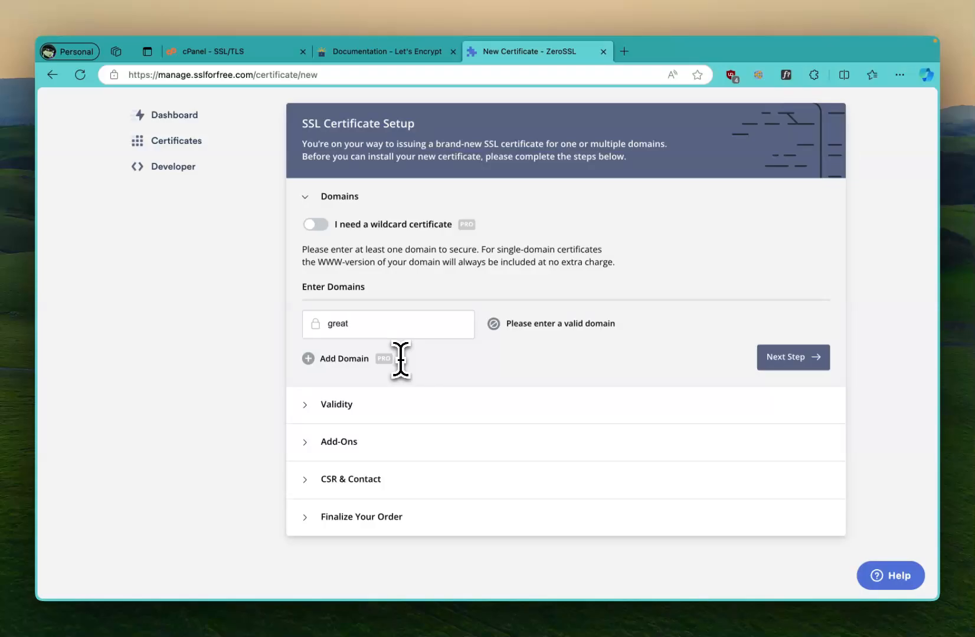
text(stu)
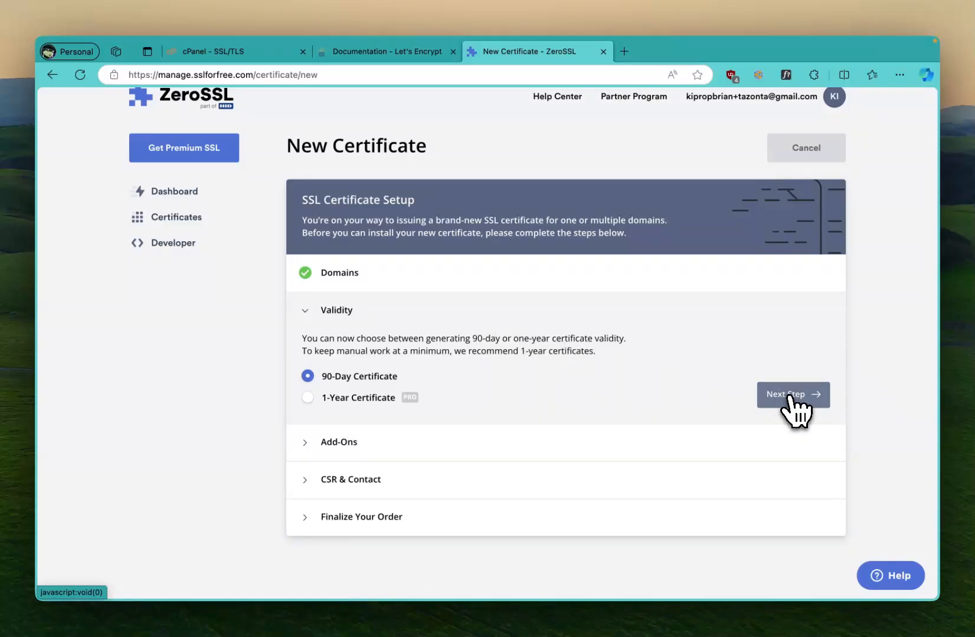
mouse_move(588, 391)
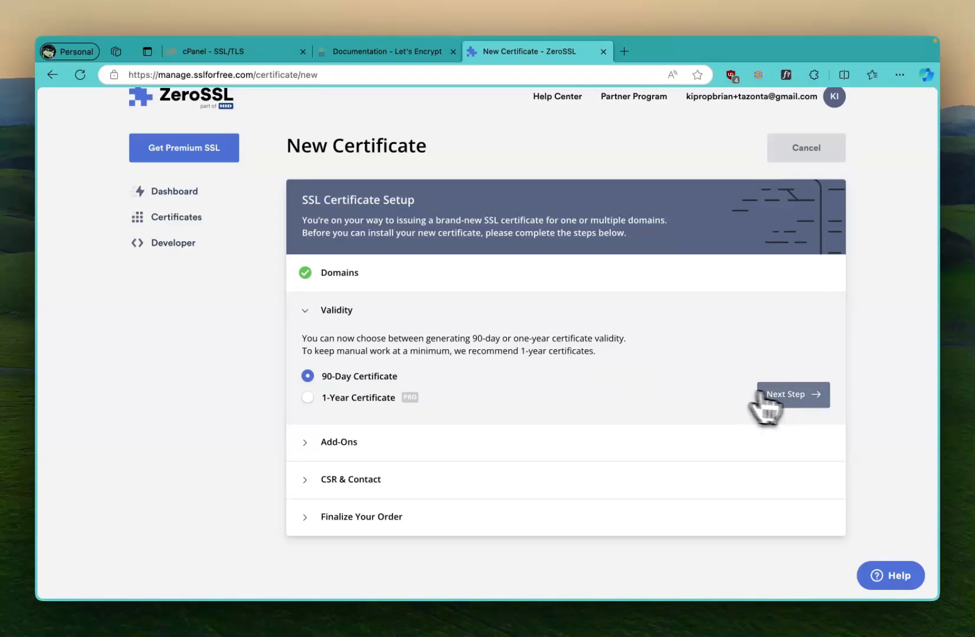
Step: Keep 90-day validity and leave the Unlimited 90-Day Certificates add-on off
click(792, 394)
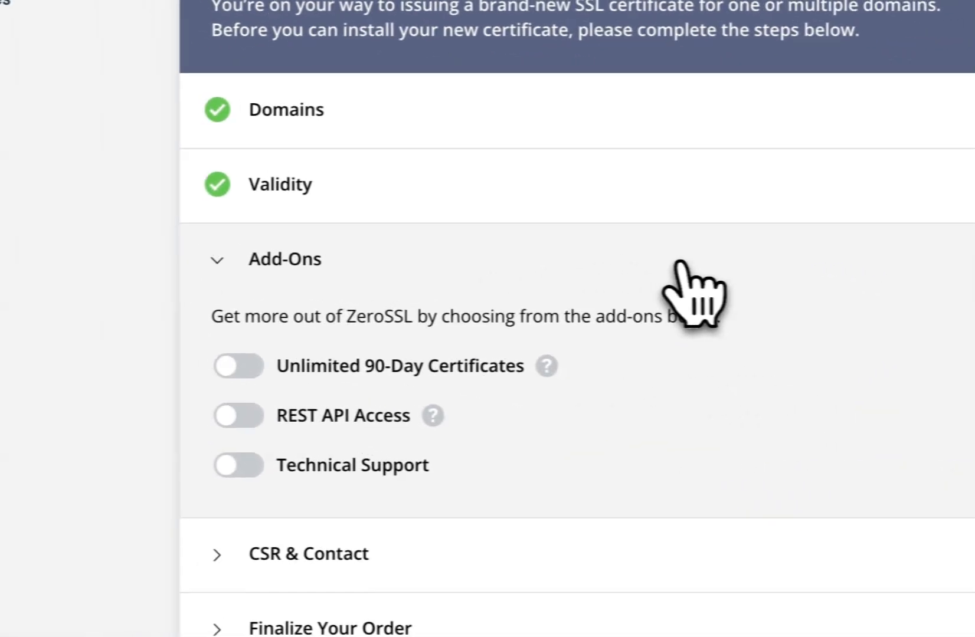
click(238, 366)
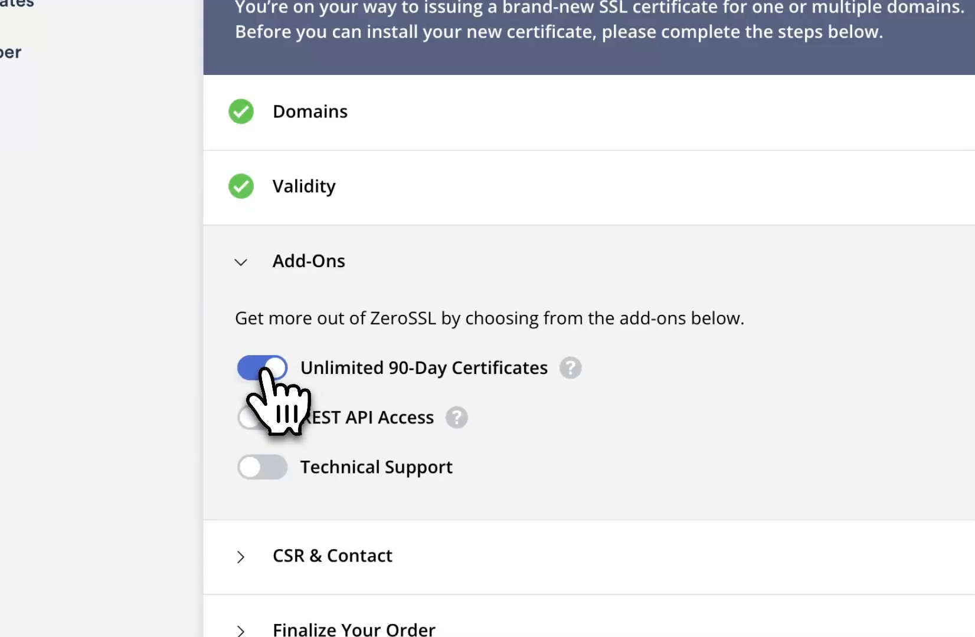
click(262, 367)
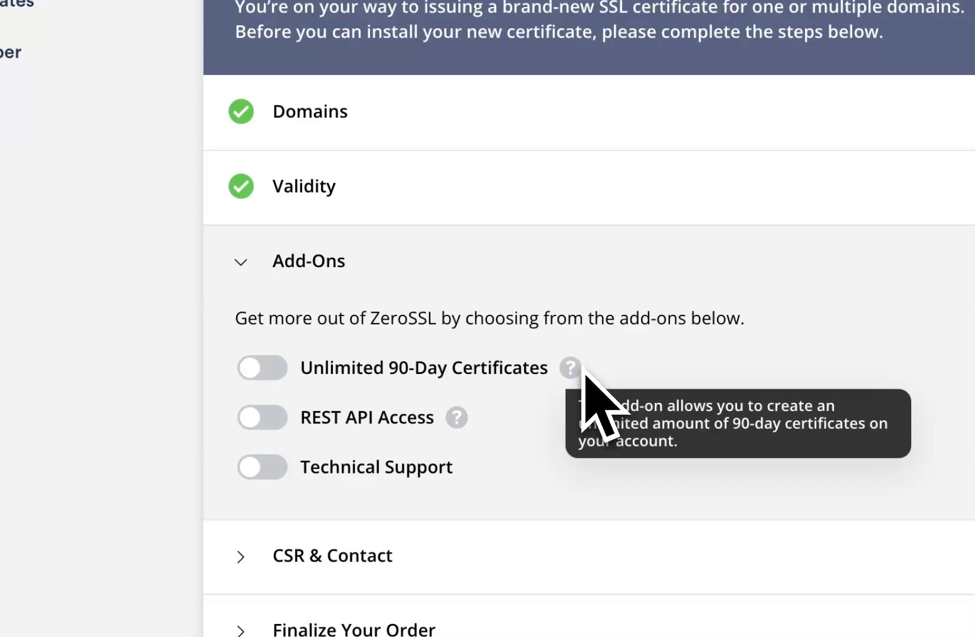
mouse_move(634, 373)
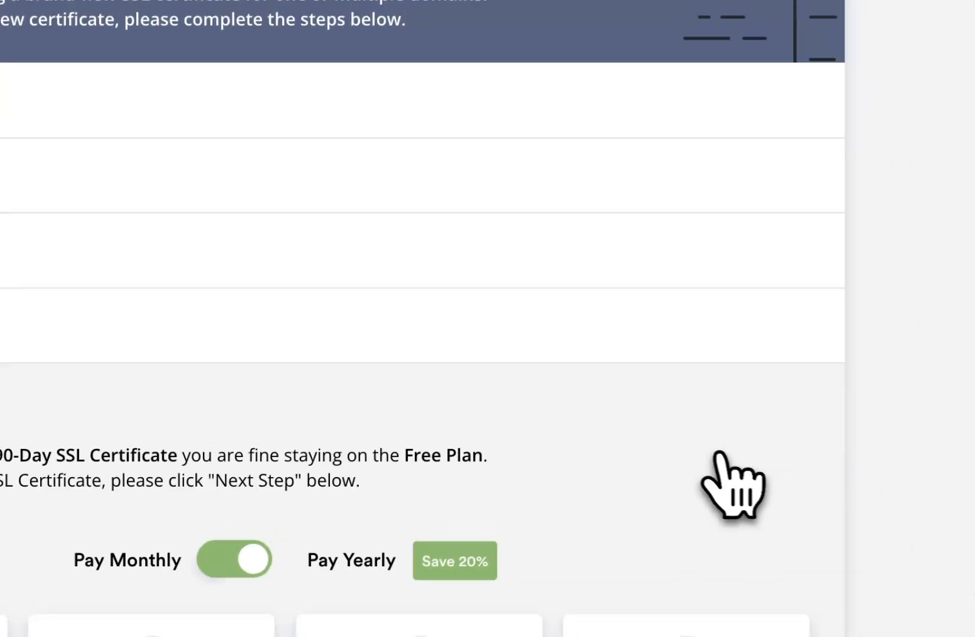
Step: Choose the Free plan and create the certificate for greatstuff.ai
scroll(down, 3)
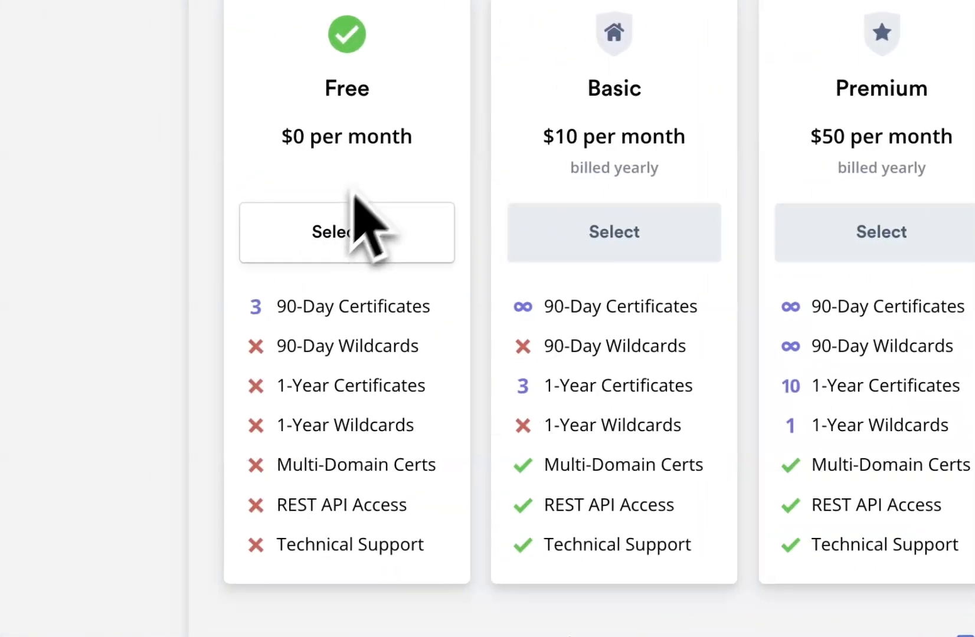
click(345, 232)
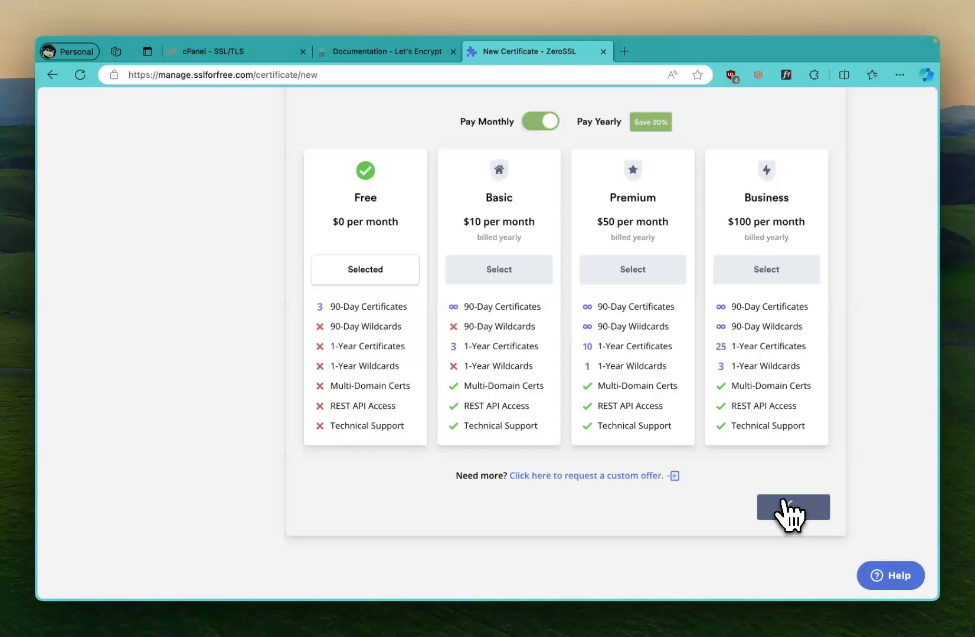
click(792, 507)
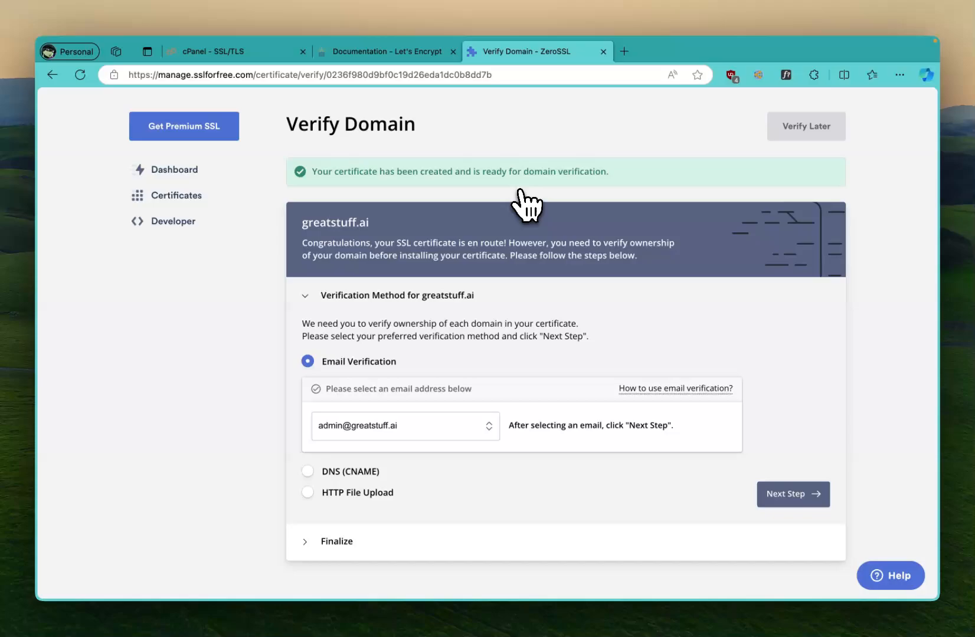
mouse_move(513, 215)
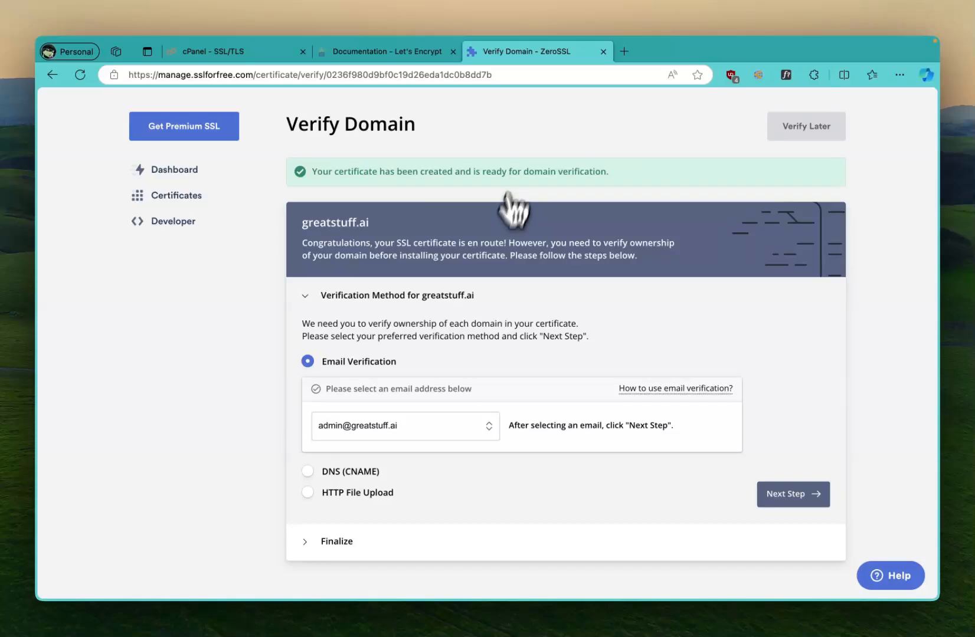
Step: Review the verification methods, trying DNS CNAME record first
scroll(down, 3)
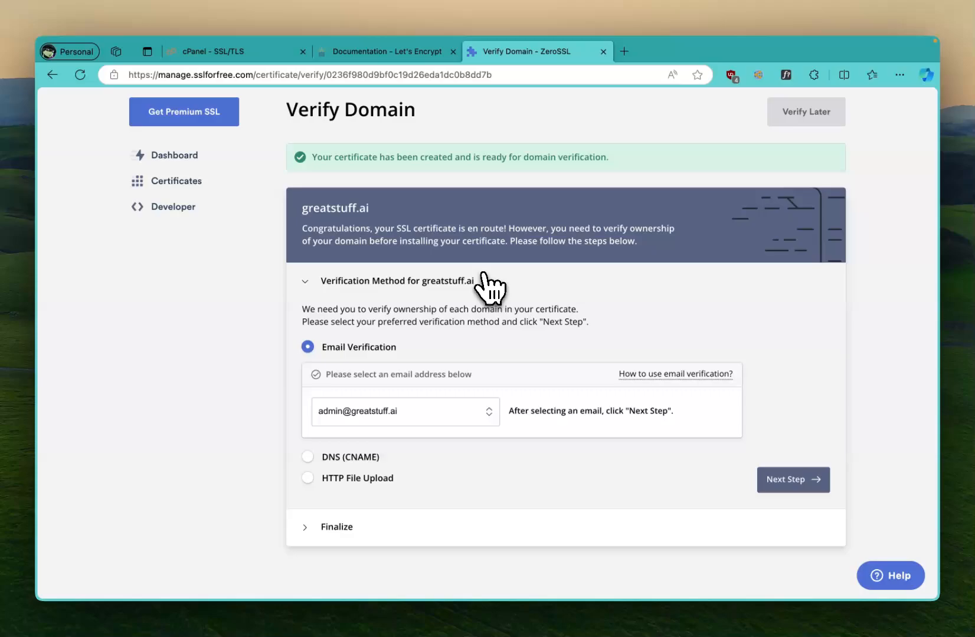
scroll(down, 3)
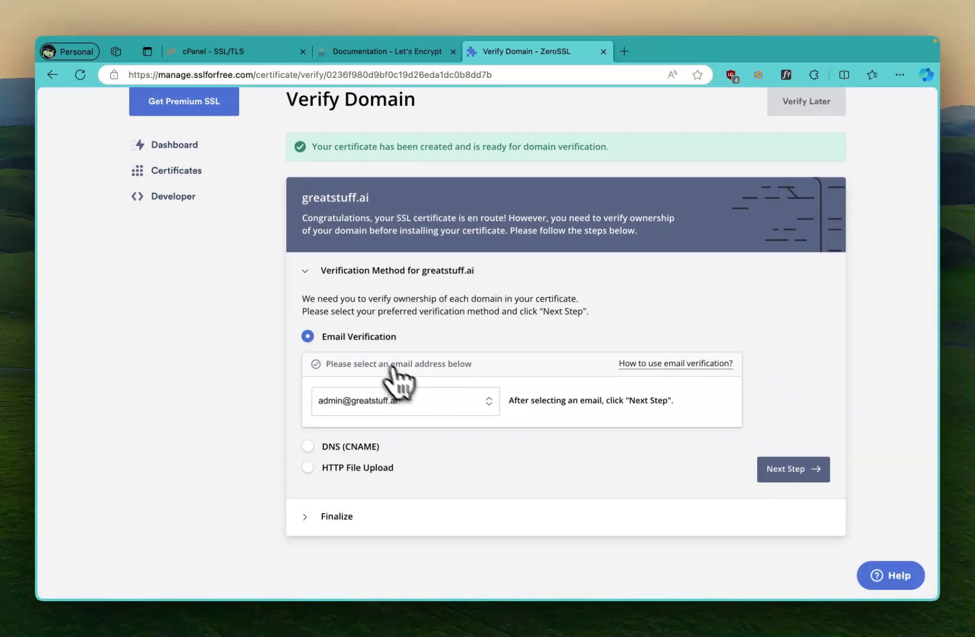
mouse_move(405, 430)
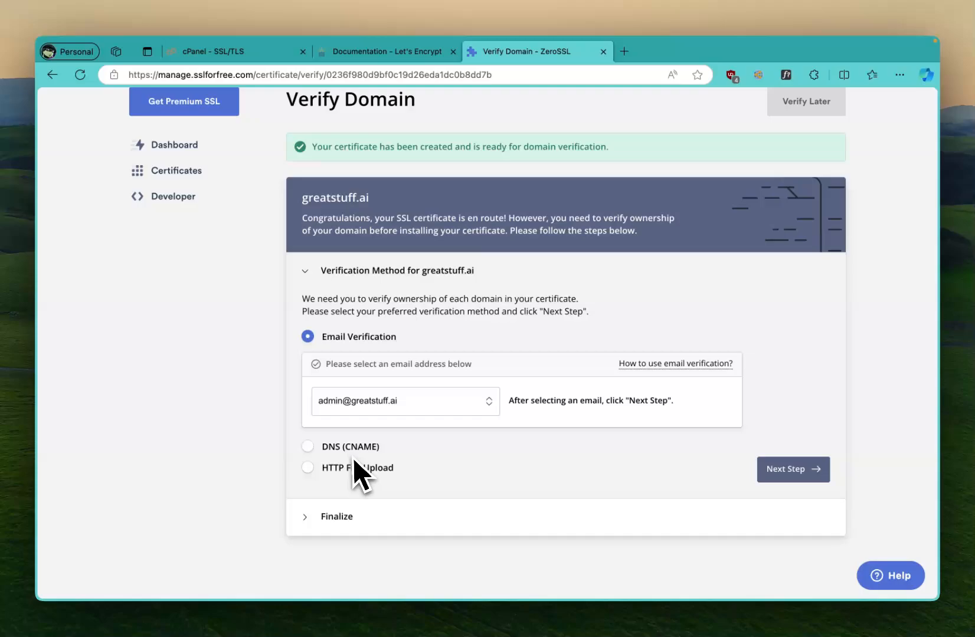
click(307, 446)
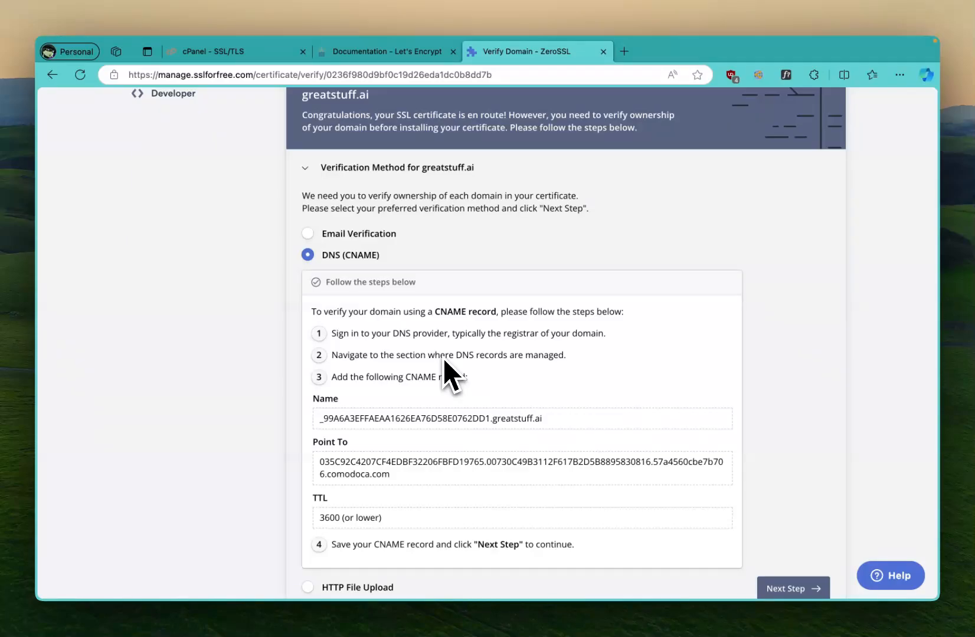
mouse_move(366, 323)
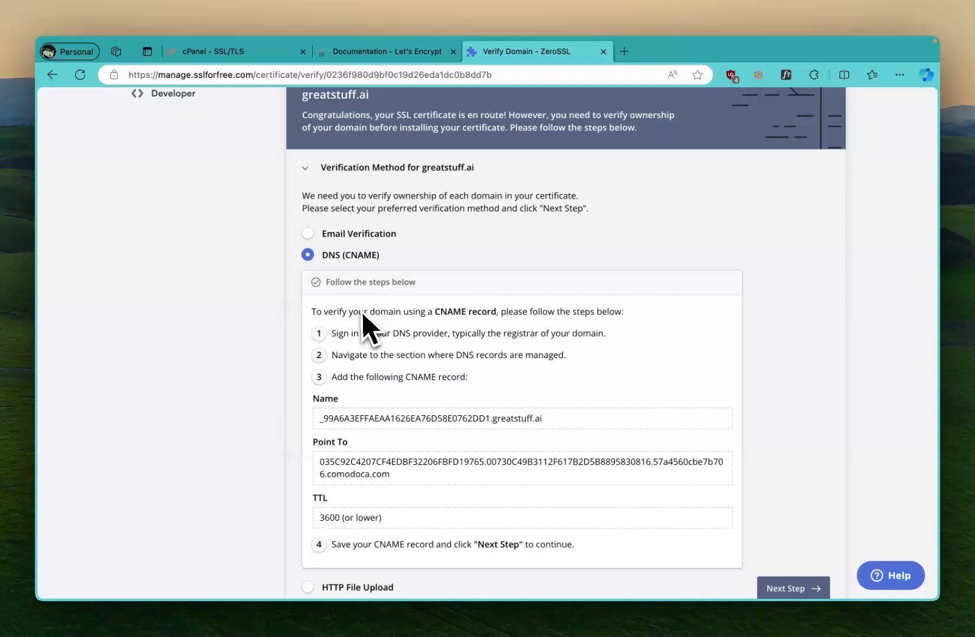
scroll(down, 3)
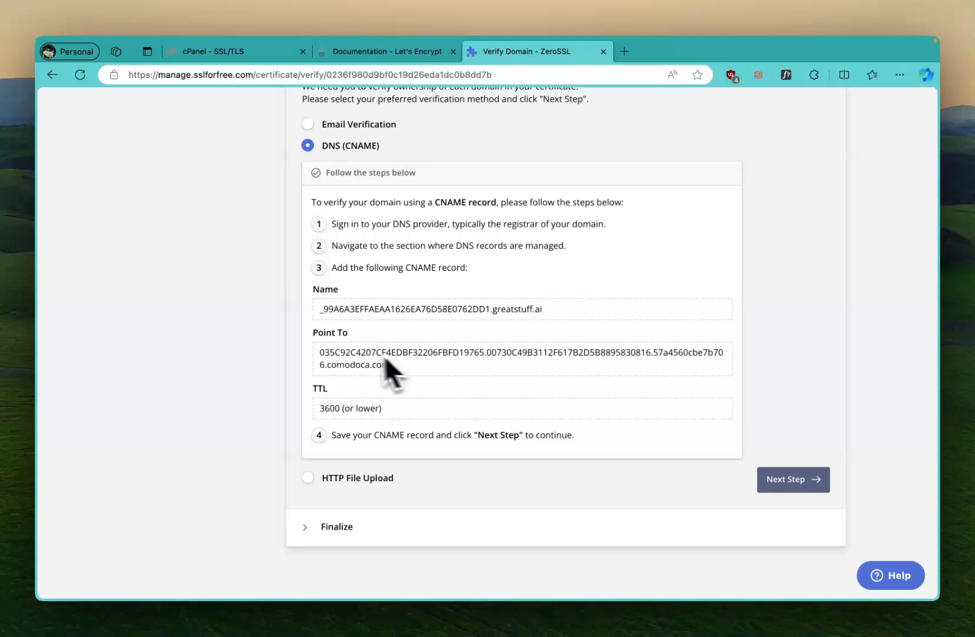
mouse_move(419, 283)
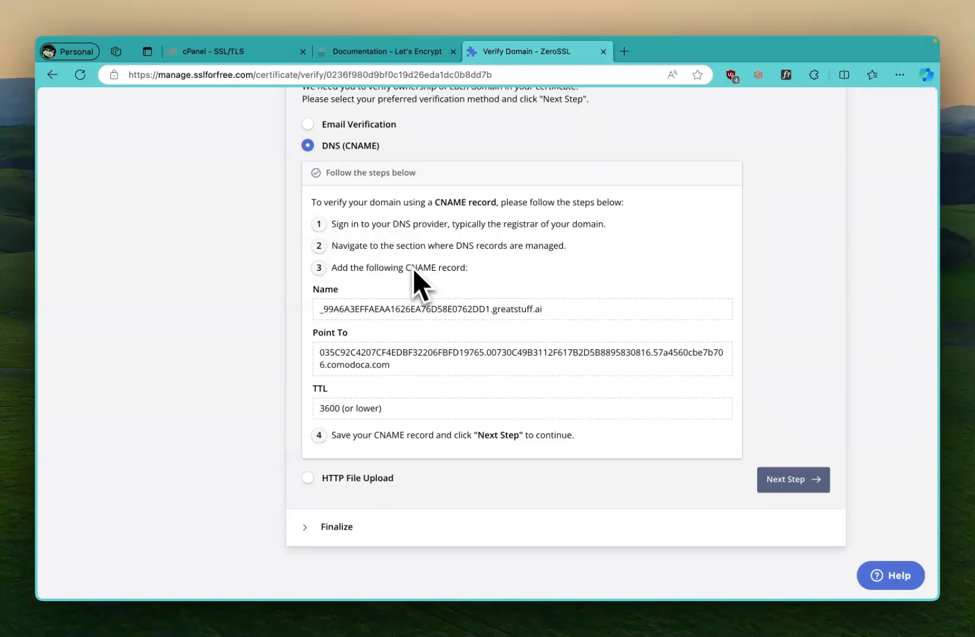
mouse_move(500, 255)
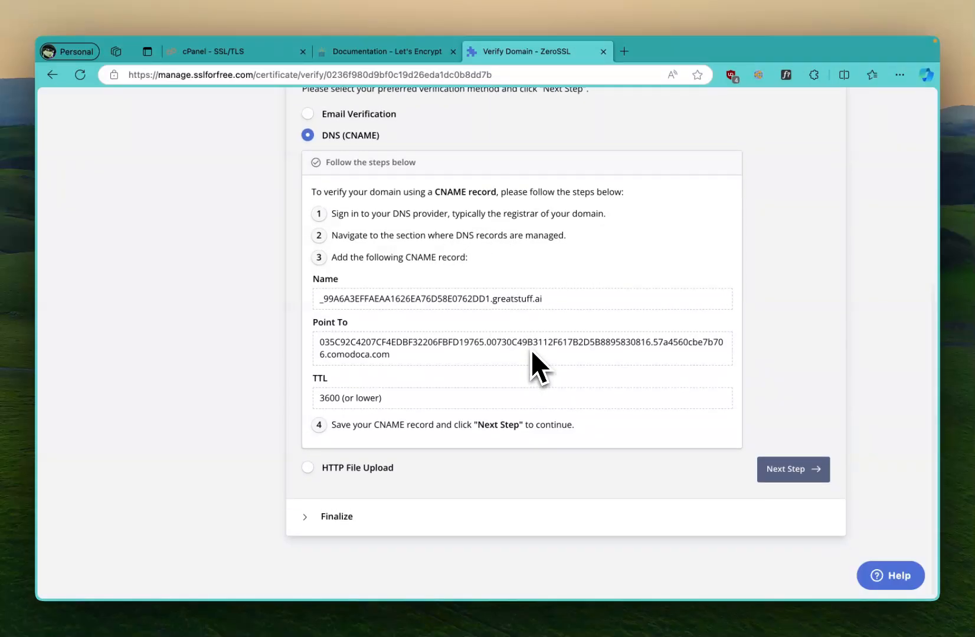
Step: Settle on HTTP File Upload verification, then switch to the cPanel login page
click(306, 467)
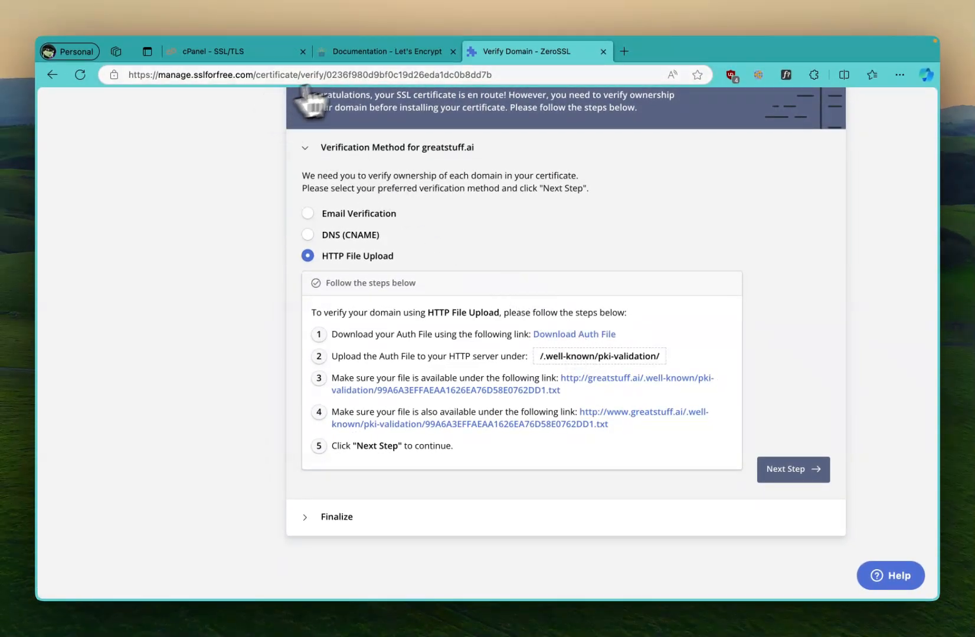
click(623, 52)
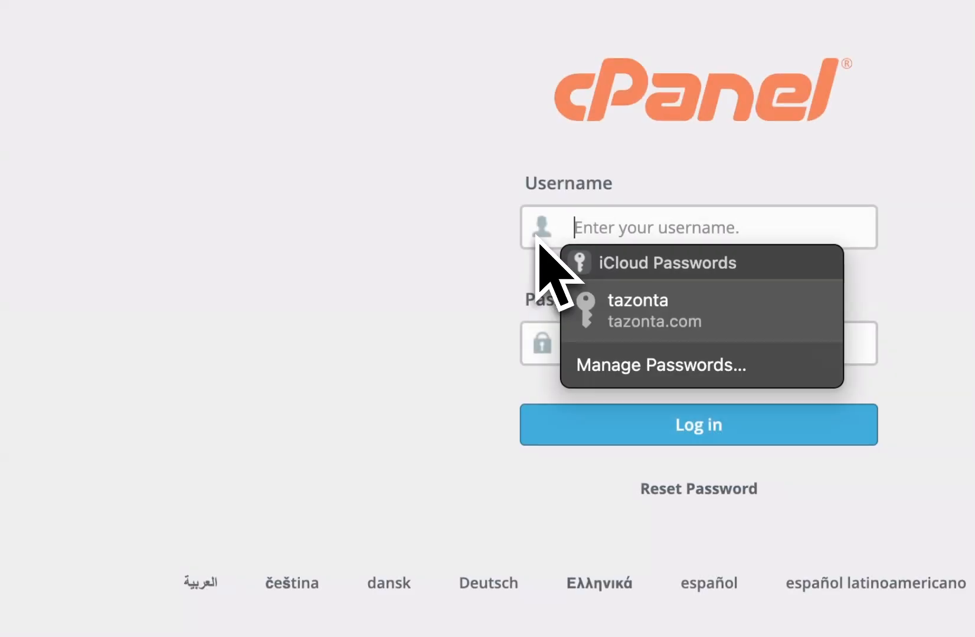
Step: Sign back in to cPanel as tazonta and check the uploaded auth file in File Manager
click(637, 310)
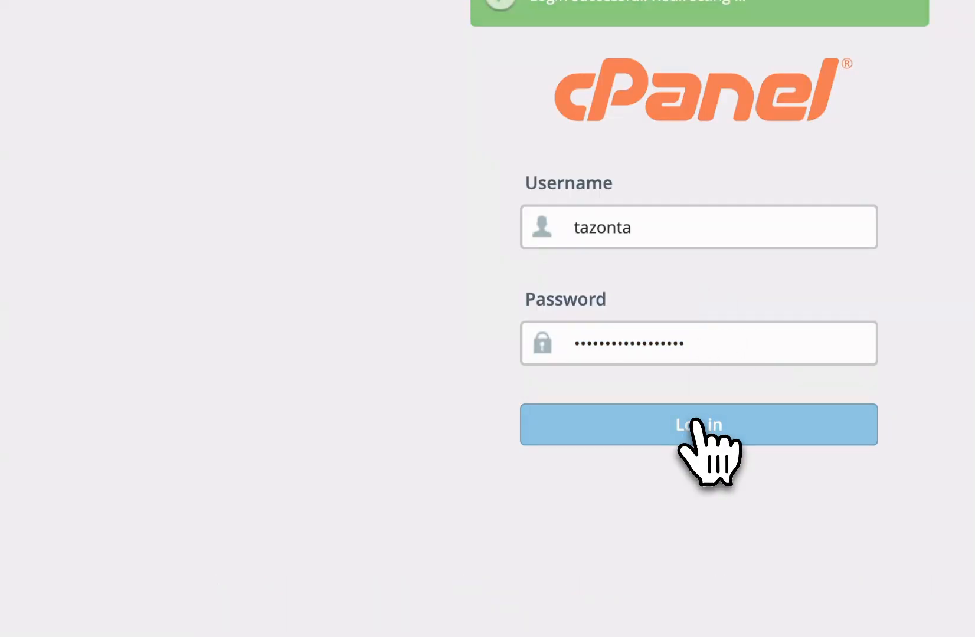
click(699, 425)
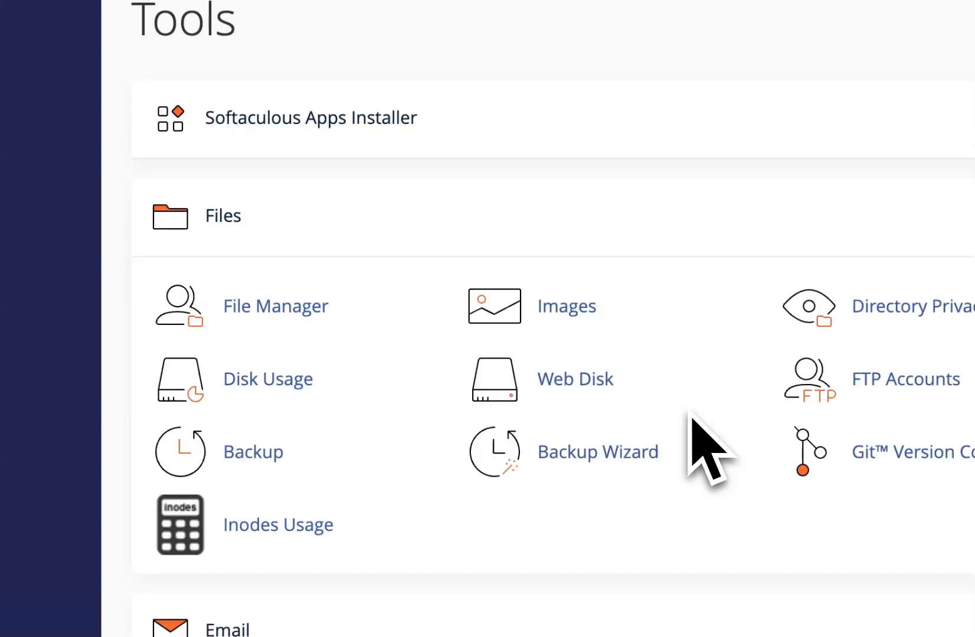
click(275, 306)
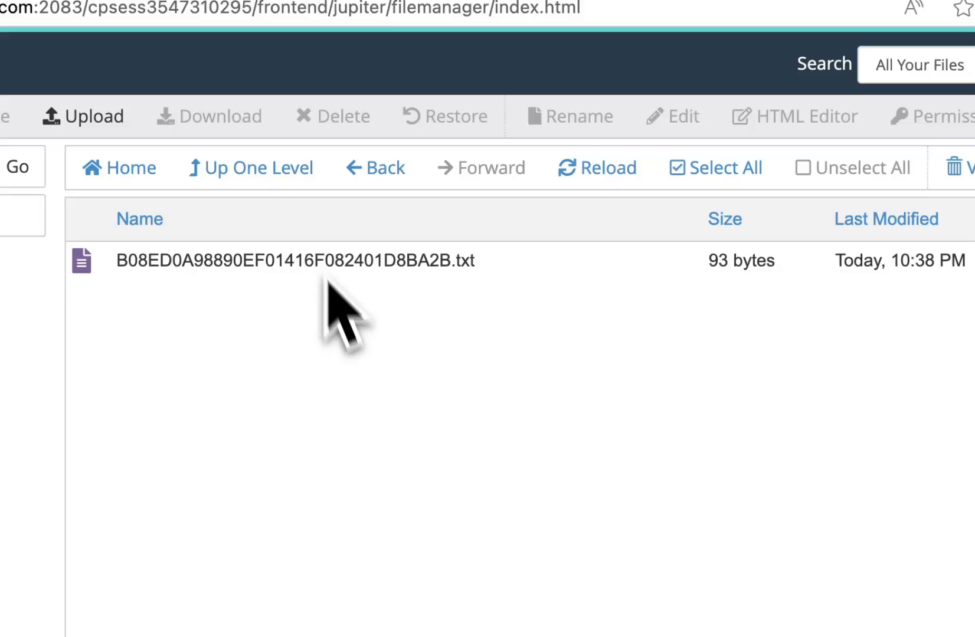
mouse_move(440, 459)
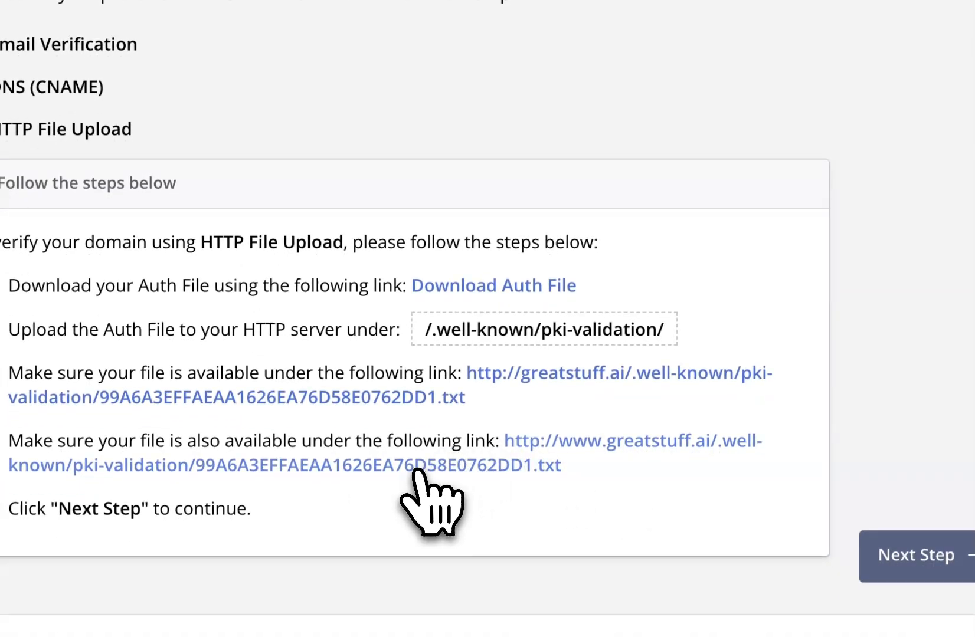
right_click(423, 465)
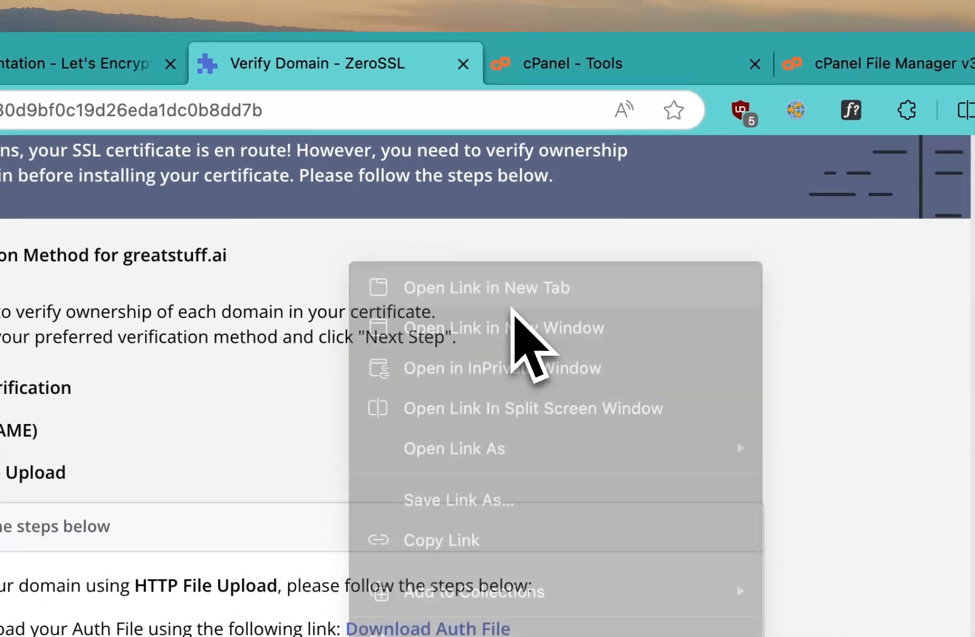
click(487, 287)
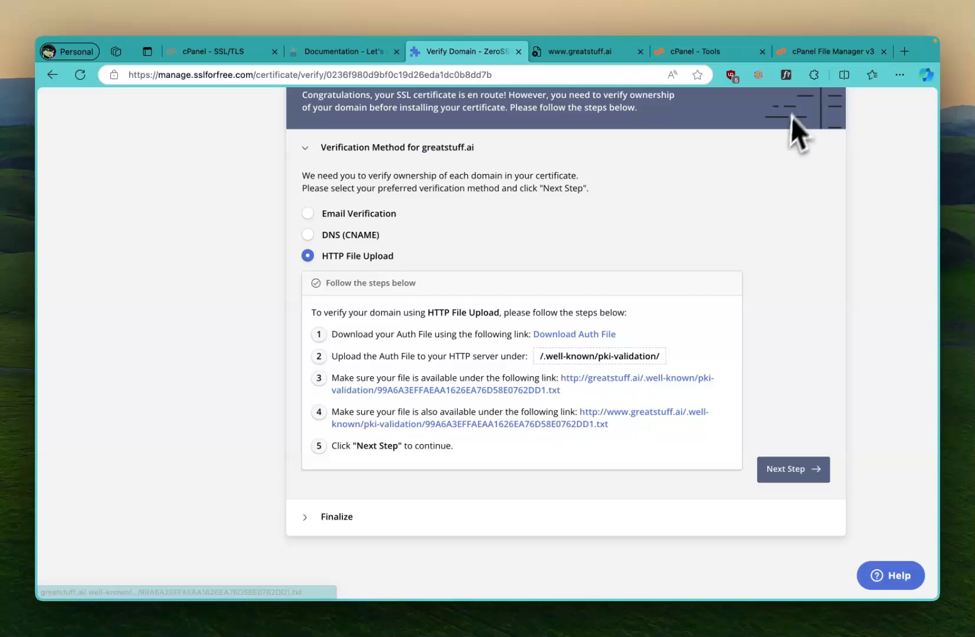
mouse_move(531, 367)
text(tazonta.com/)
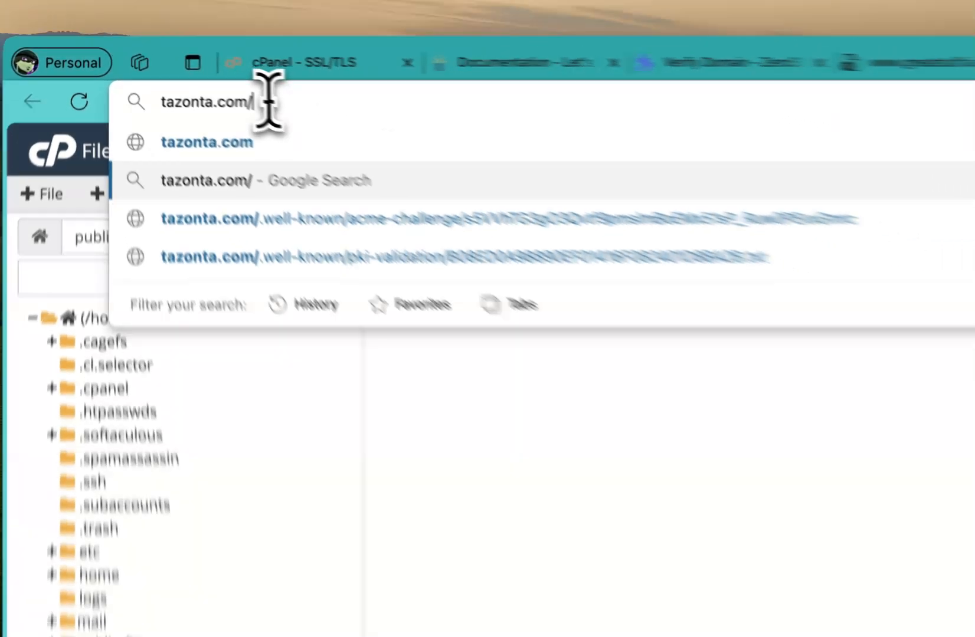
click(709, 63)
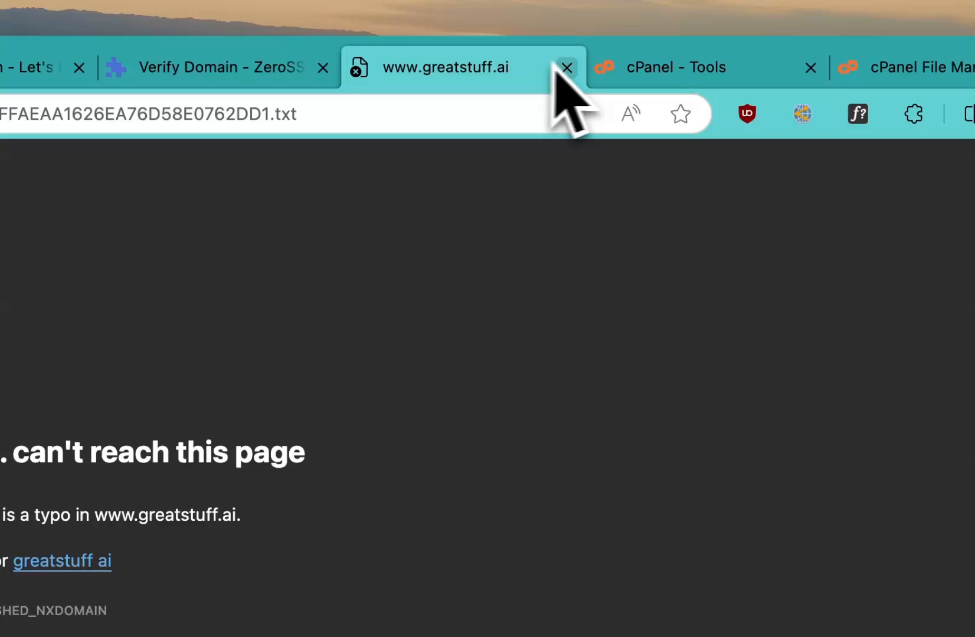
click(565, 67)
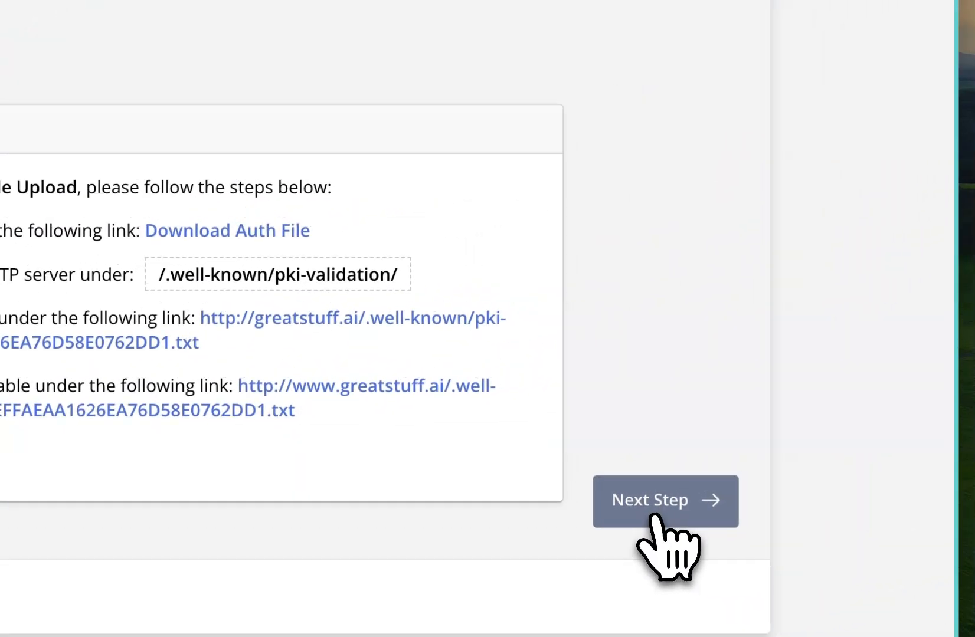
Step: Attempt Verify Domain for greatstuff.ai, then choose Verify Later to see the Certificates list
click(664, 502)
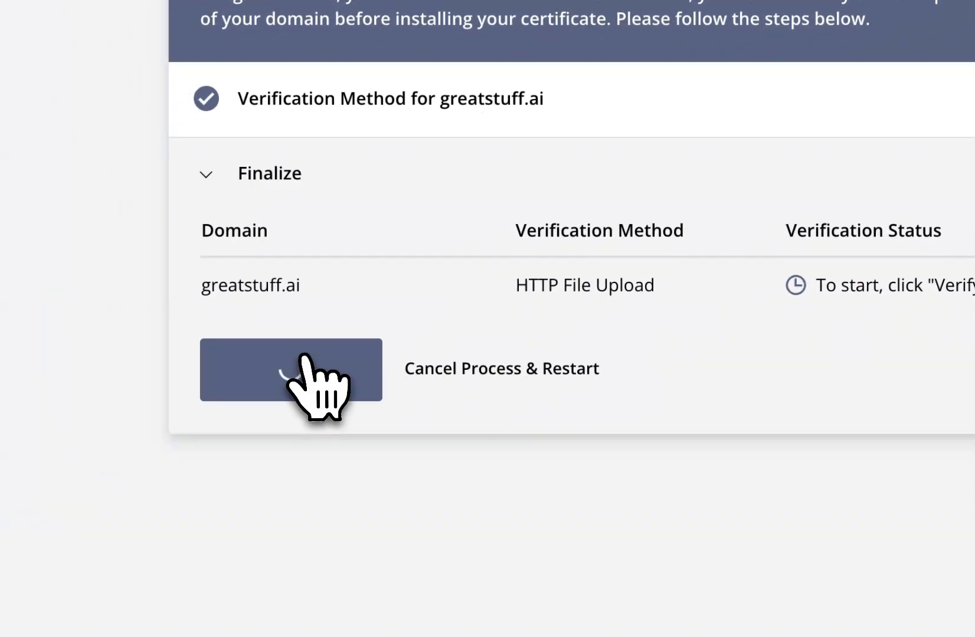
click(289, 370)
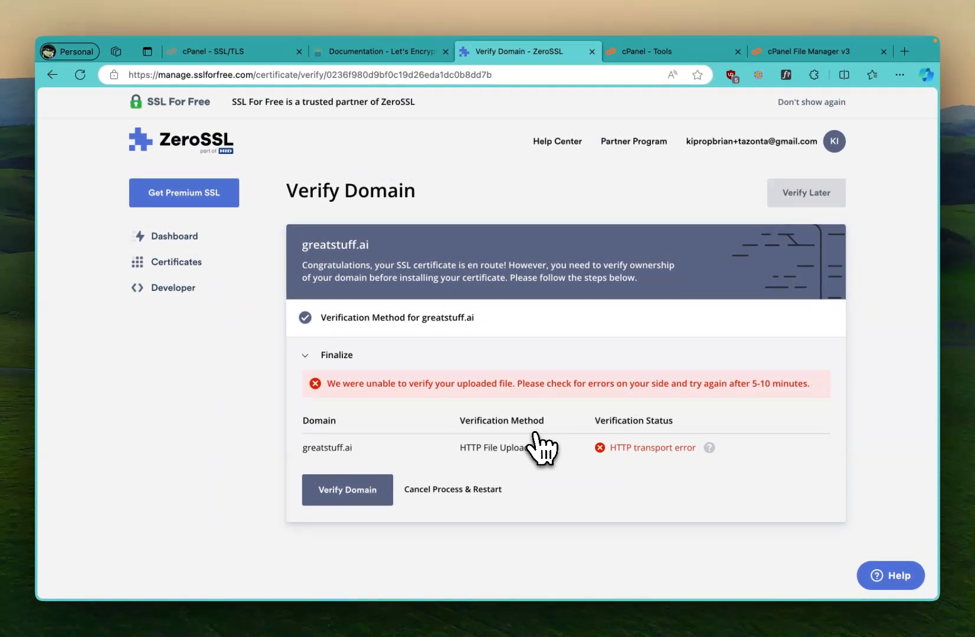
mouse_move(807, 217)
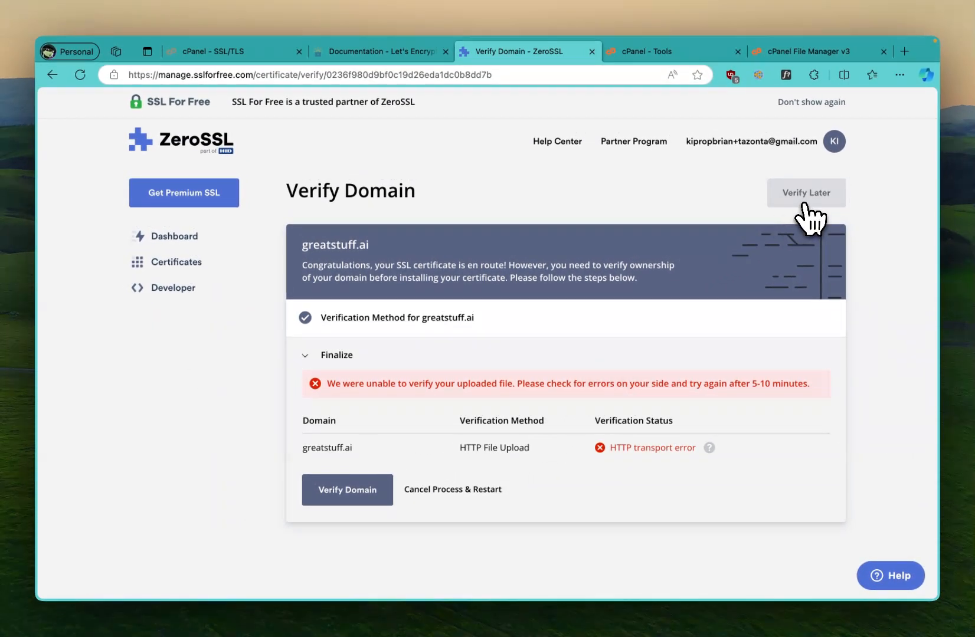
click(807, 192)
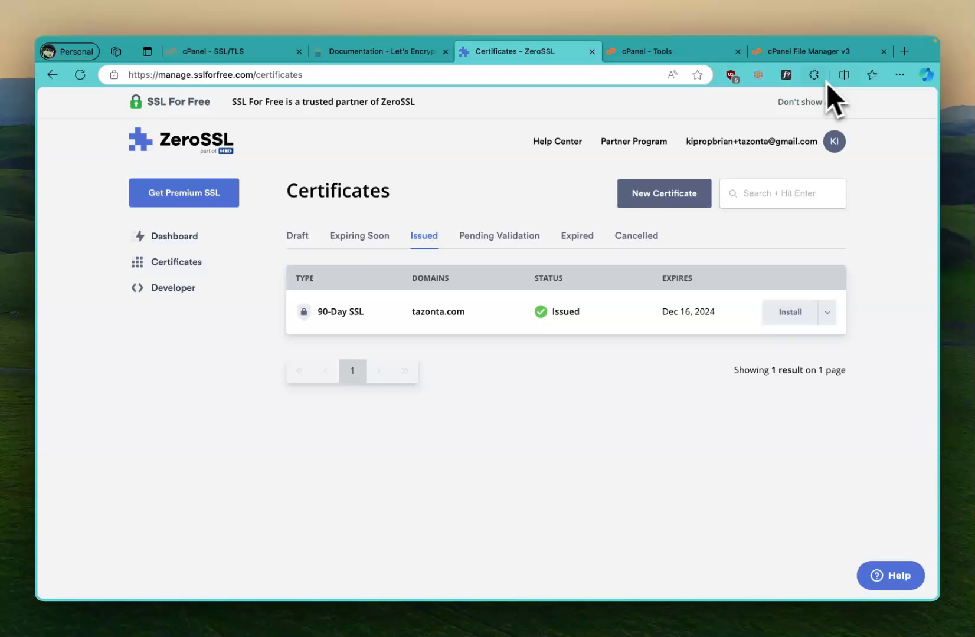
Step: Reveal the tazonta.com certificate folder in Finder and select certificate.crt
click(813, 75)
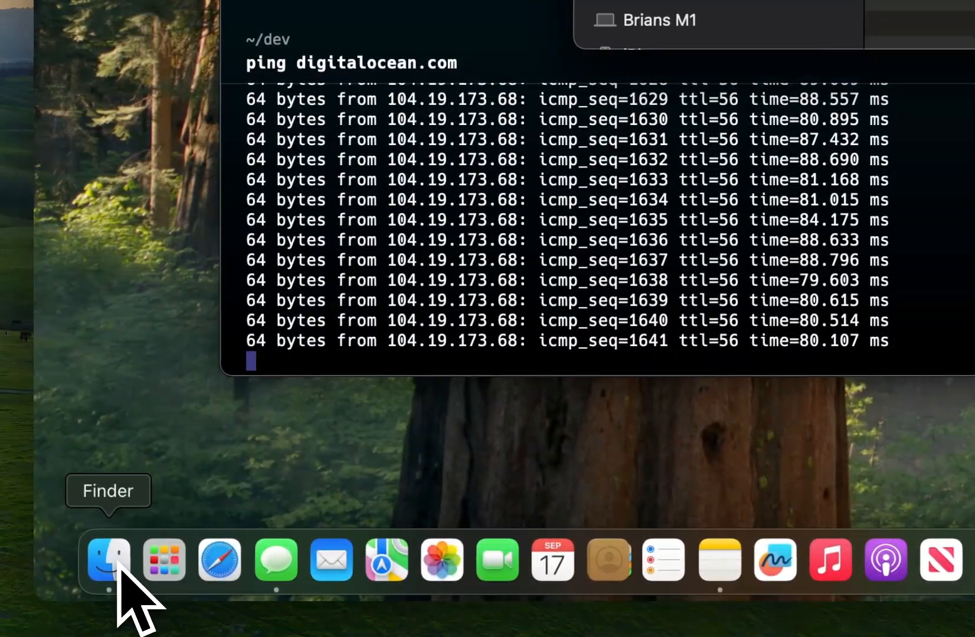
click(107, 559)
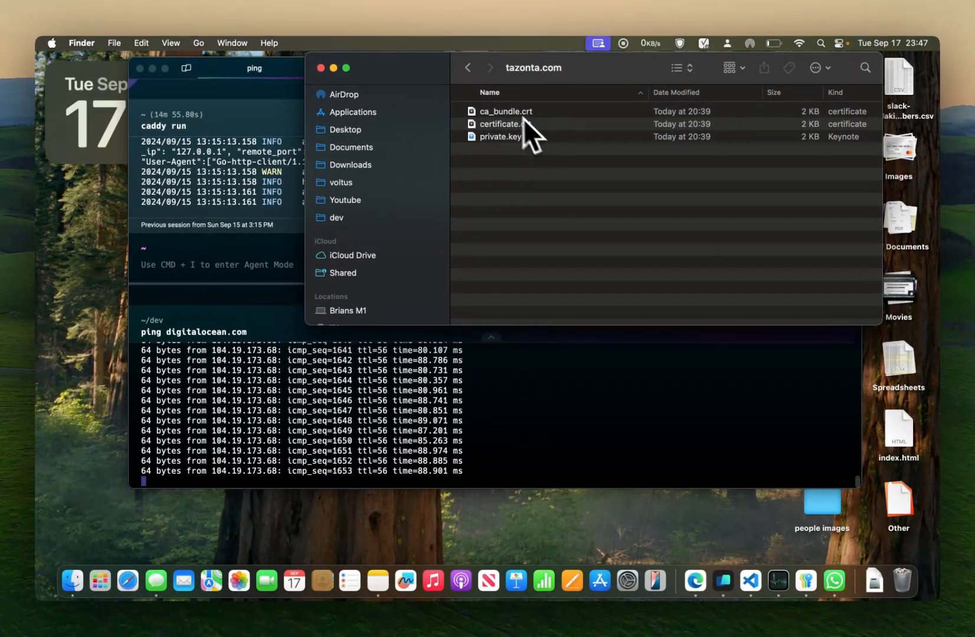
click(500, 124)
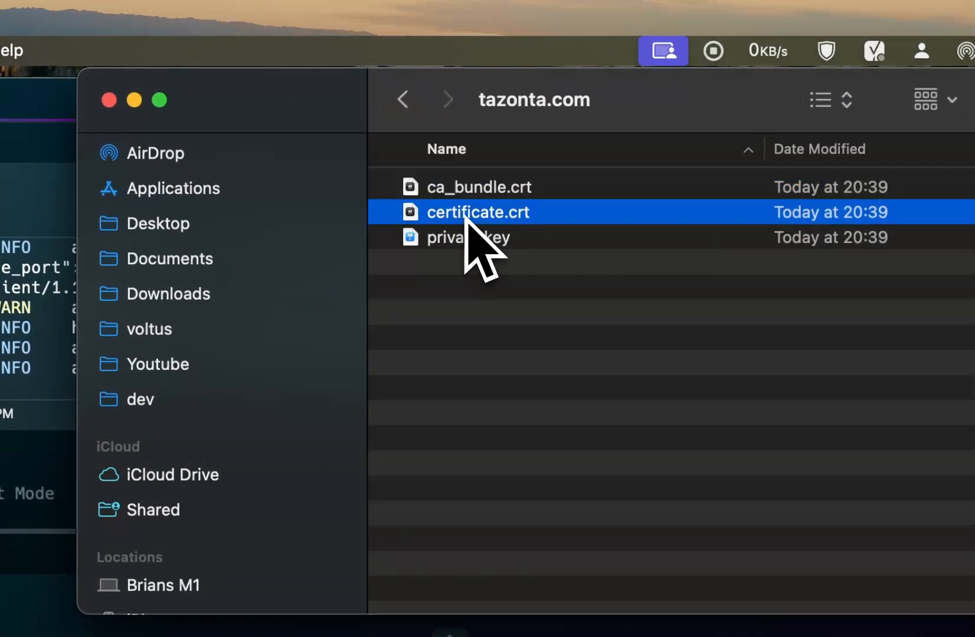
click(468, 237)
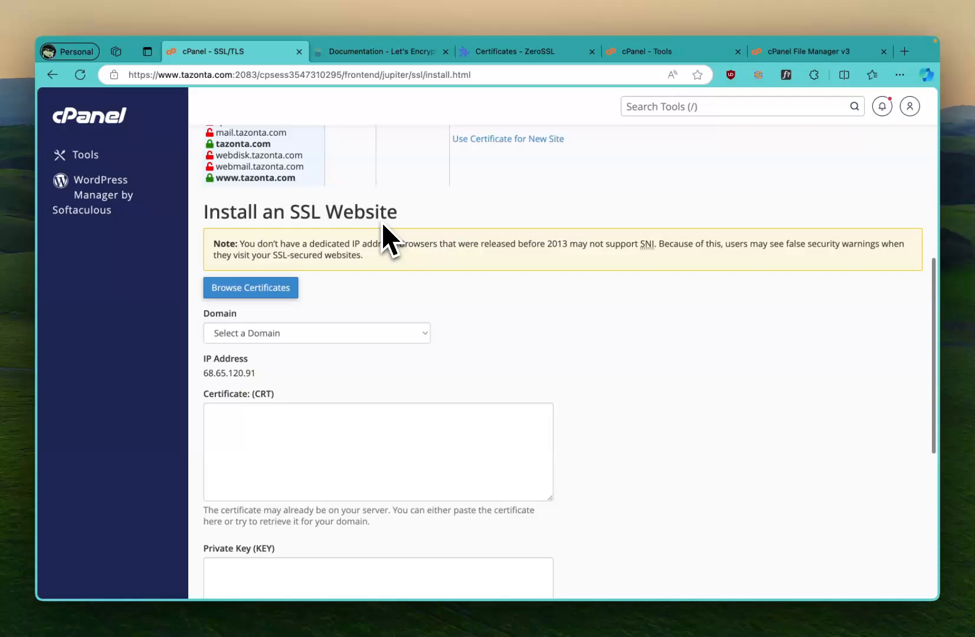
Step: Choose tazonta.com as the SSL install domain and move down to the Certificate (CRT) box
click(316, 333)
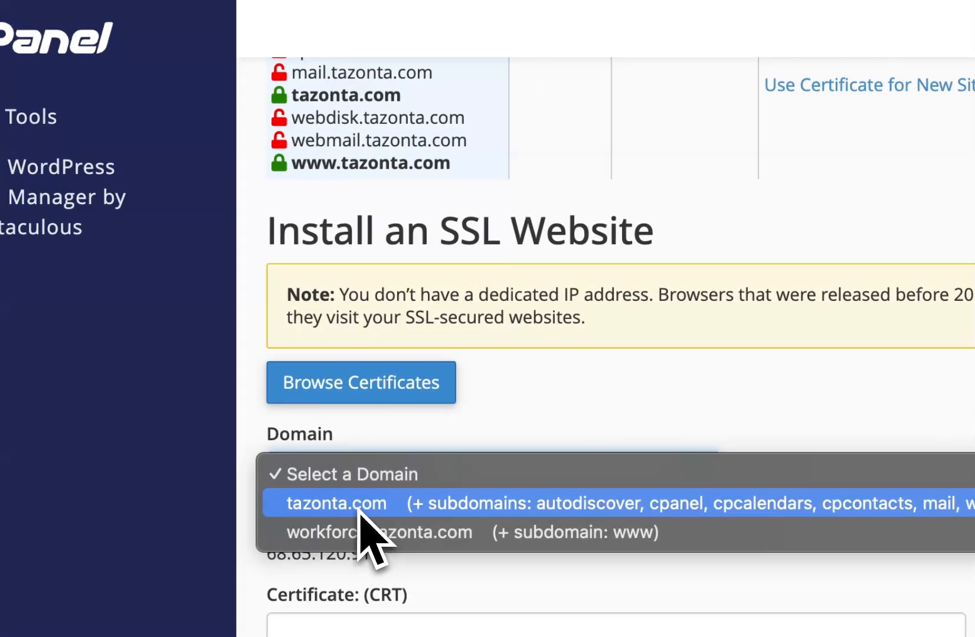
click(337, 503)
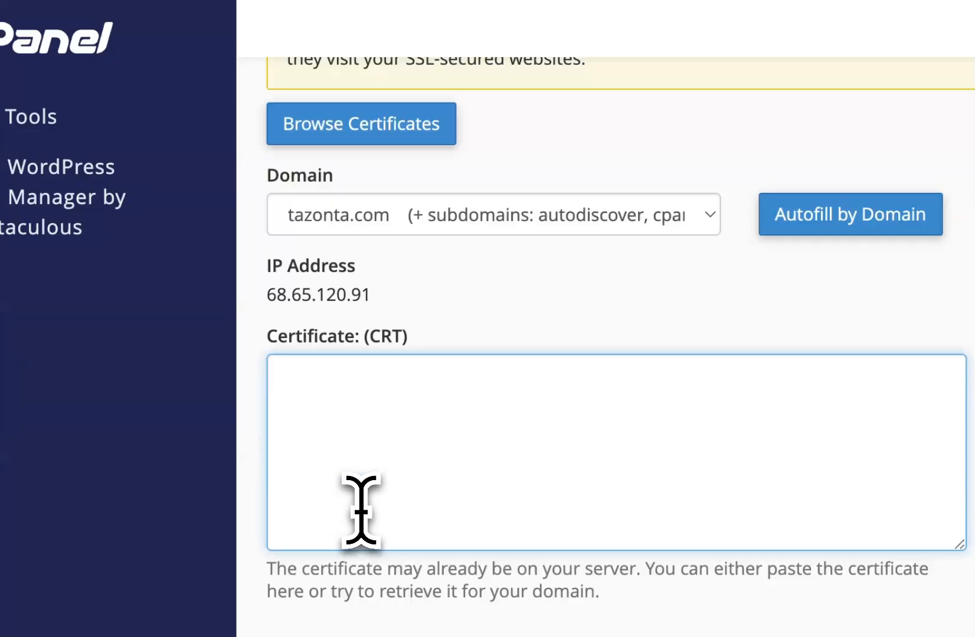
scroll(down, 3)
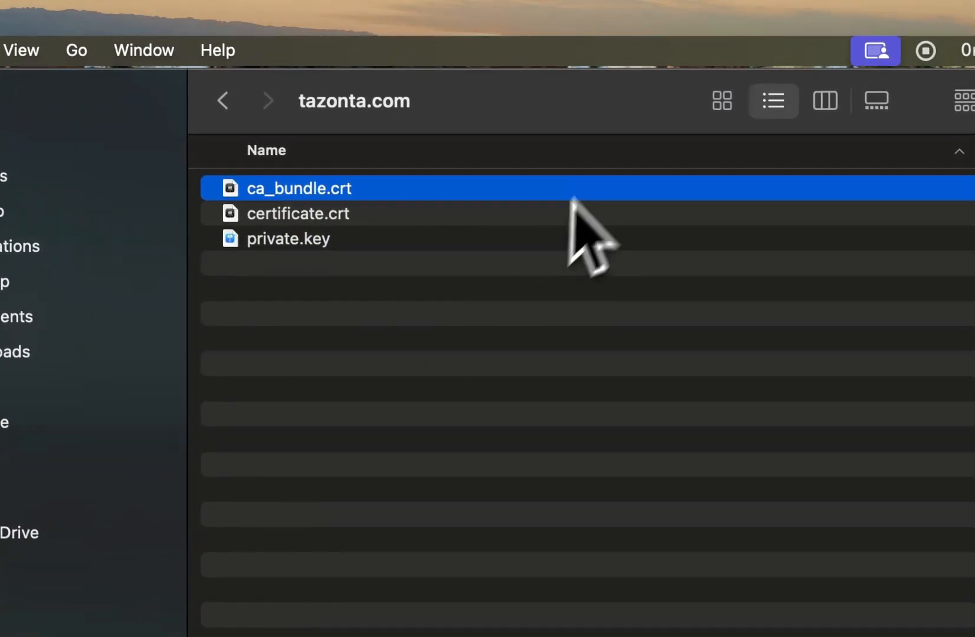
Step: Open ca_bundle.crt with Visual Studio Code via Open With, then check the cPanel page's connection security
right_click(299, 188)
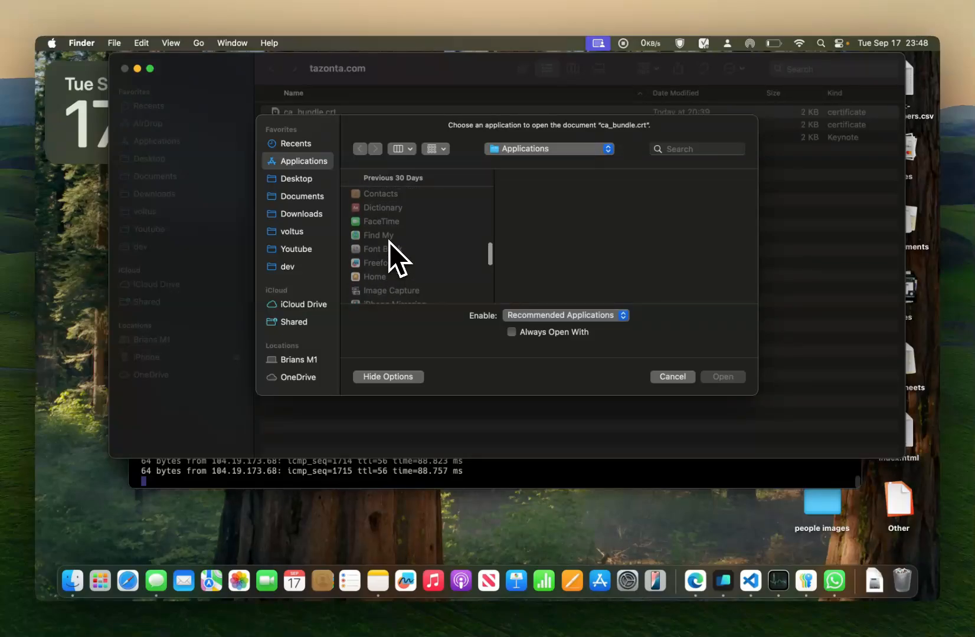
scroll(down, 3)
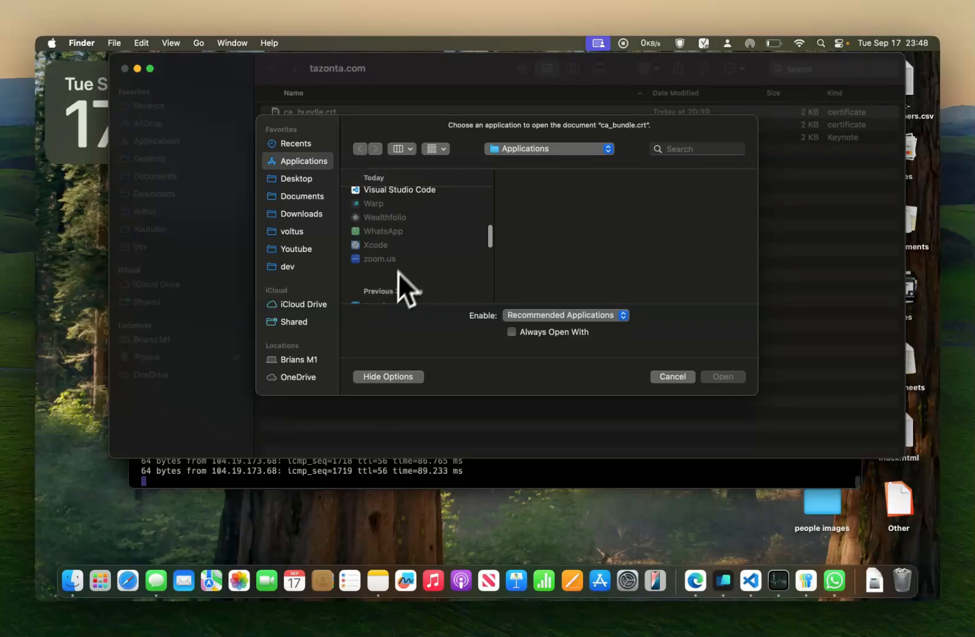
click(400, 190)
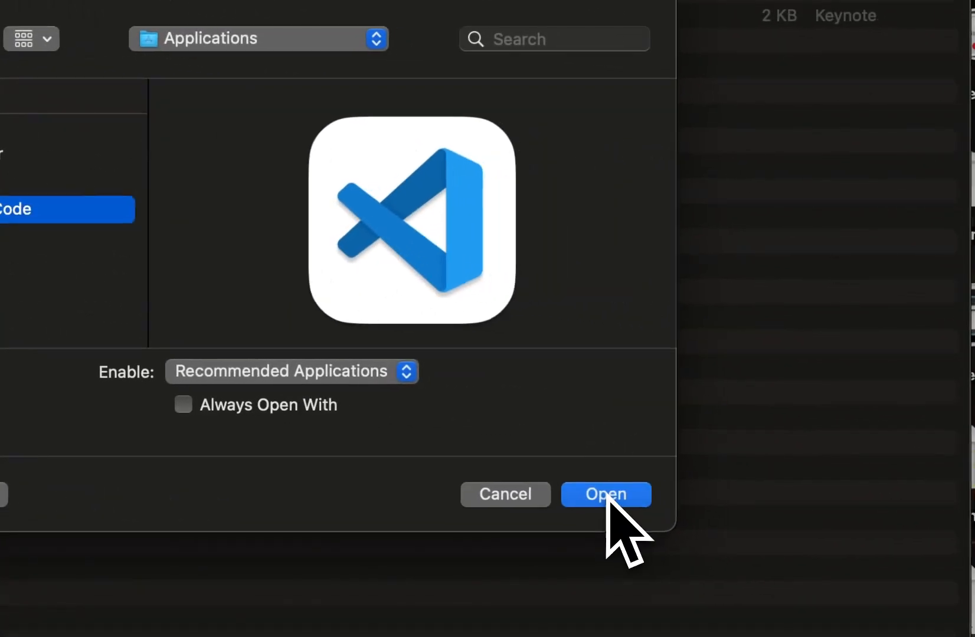
click(605, 495)
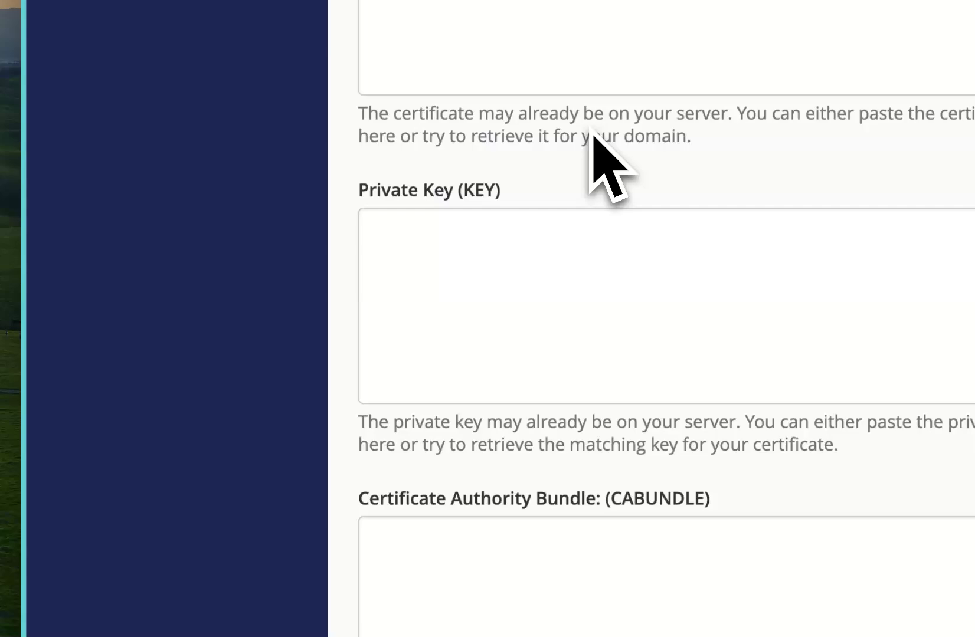
click(193, 112)
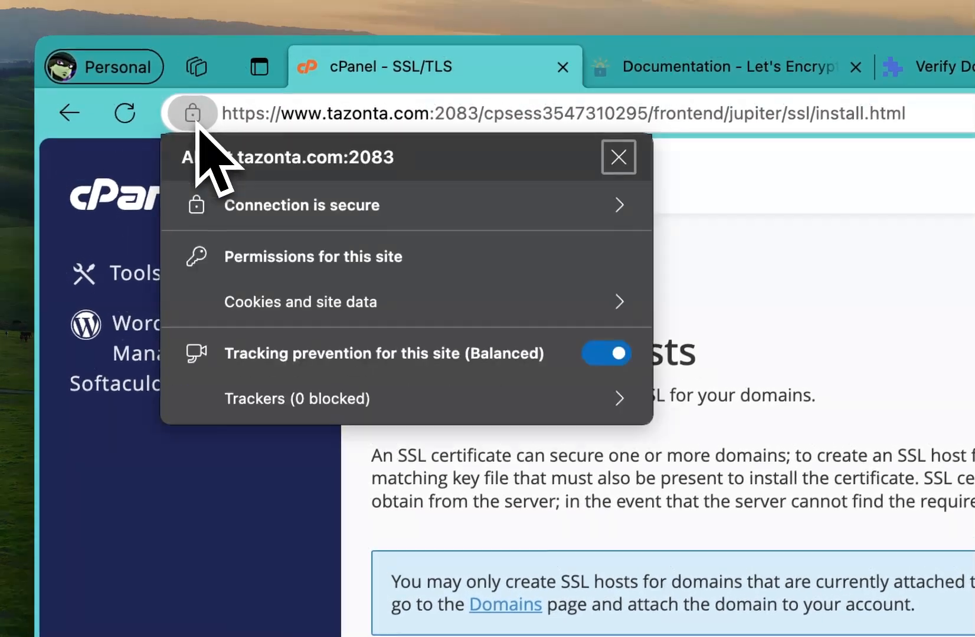